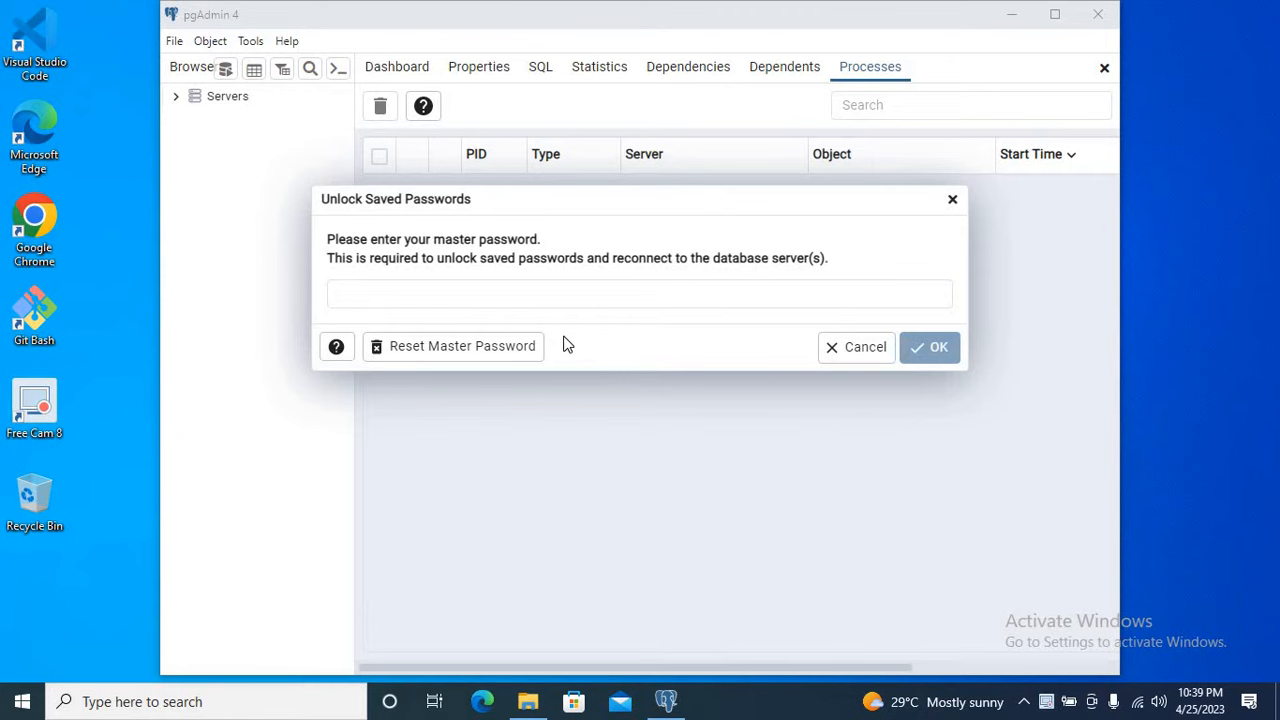
- Enter the master password in the Unlock Saved Passwords prompt and confirm
{"action": "left_click", "coordinate": [639, 293]}
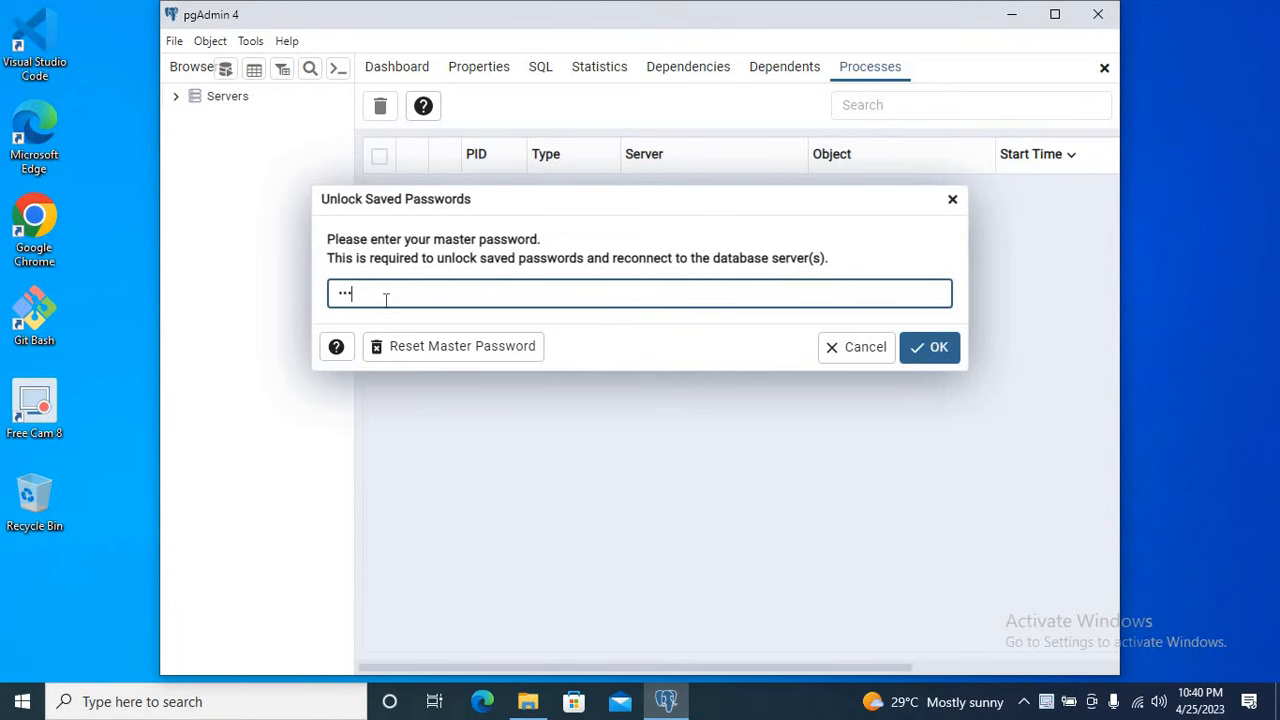
{"action": "left_click", "coordinate": [929, 347]}
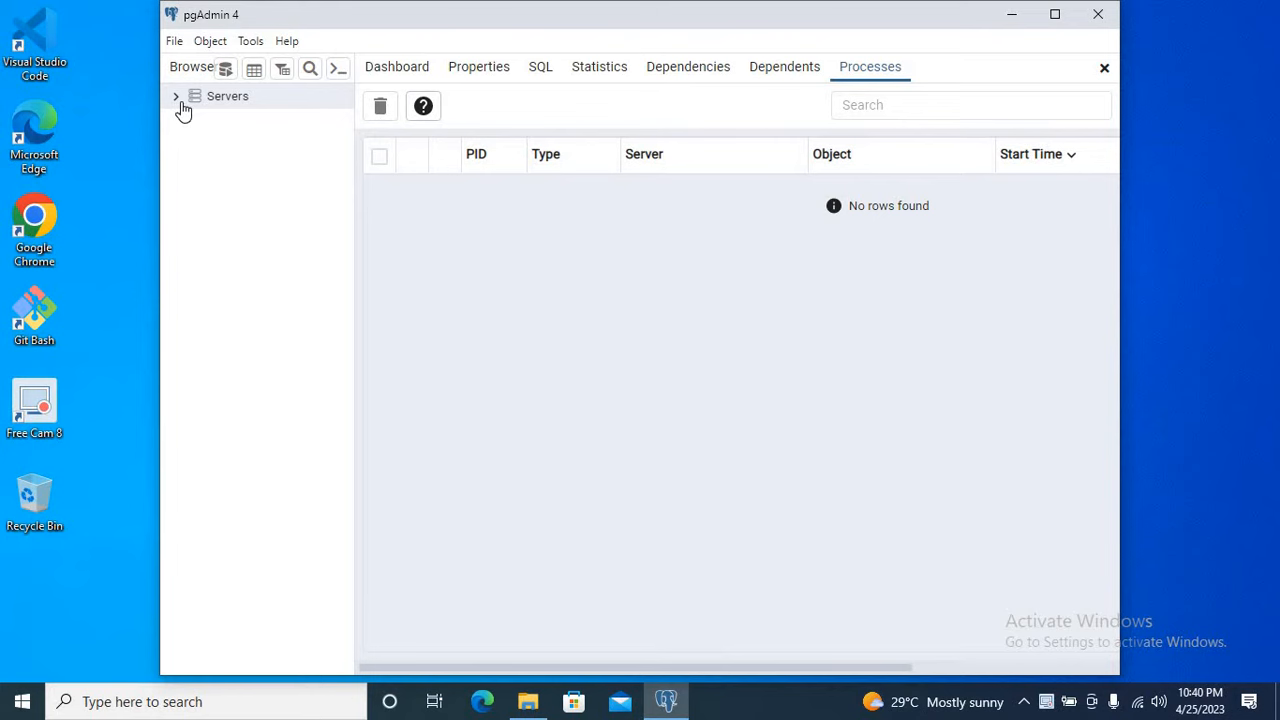
- Expand Servers, PostgreSQL 15, Databases and postgres in the Browser tree
{"action": "left_click", "coordinate": [175, 96]}
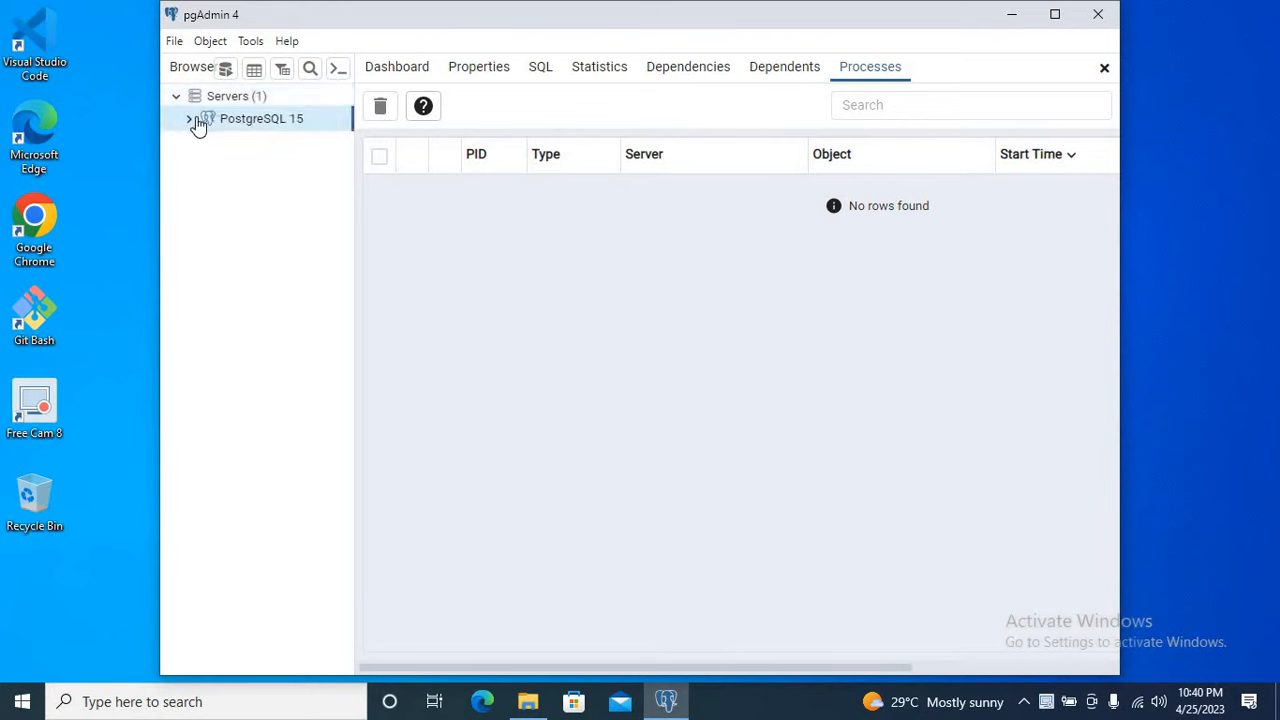
{"action": "left_click", "coordinate": [189, 118]}
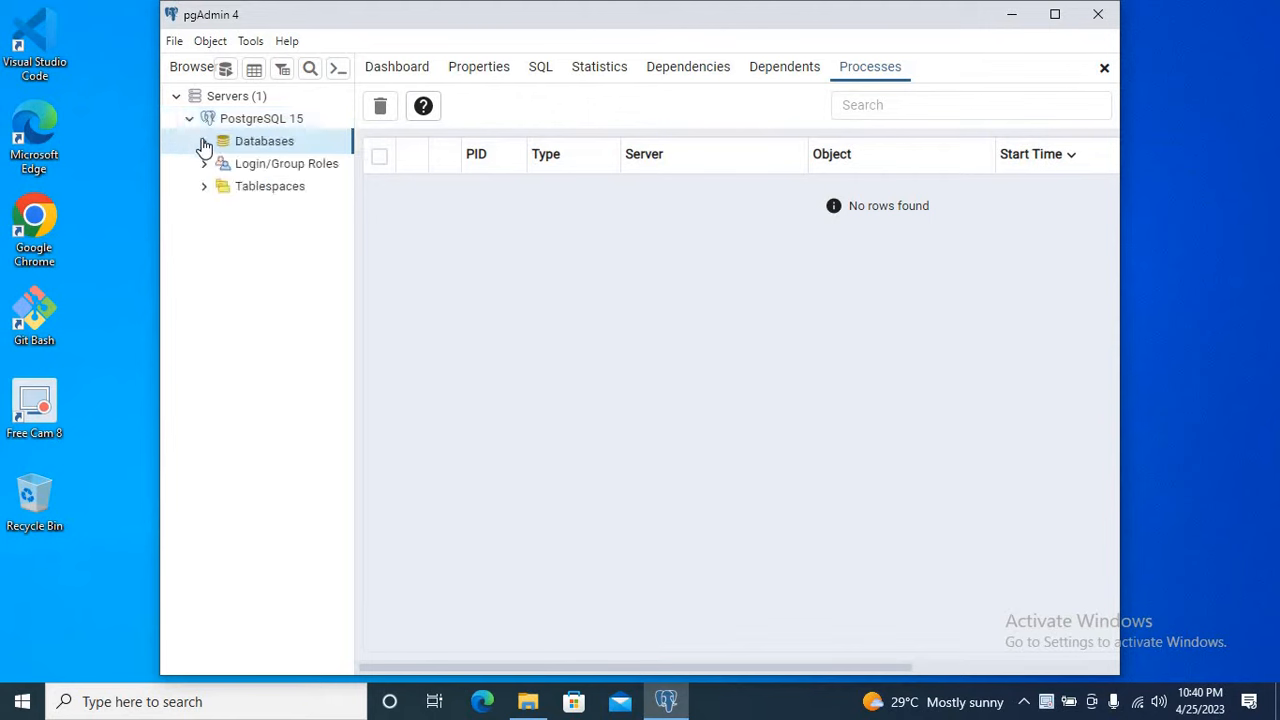
{"action": "left_click", "coordinate": [204, 141]}
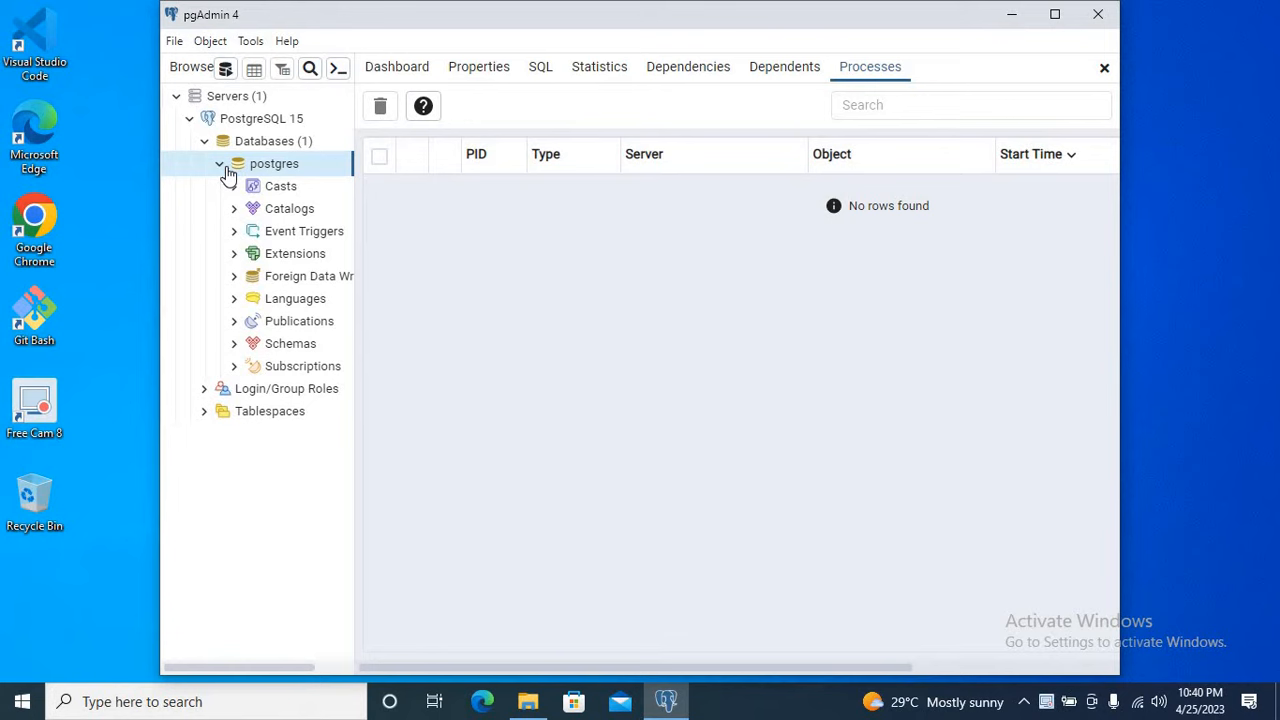
{"action": "left_click", "coordinate": [219, 163]}
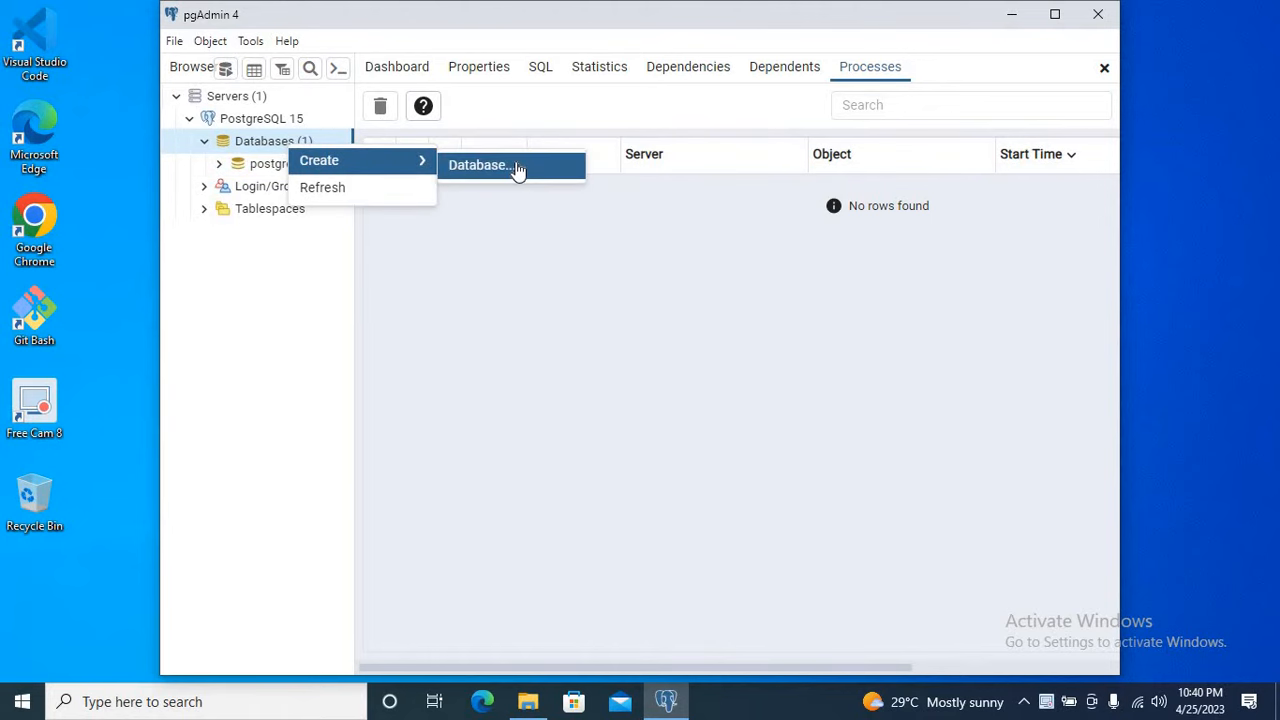
- Create a database named 'technursery' and save it
{"action": "left_click", "coordinate": [480, 165]}
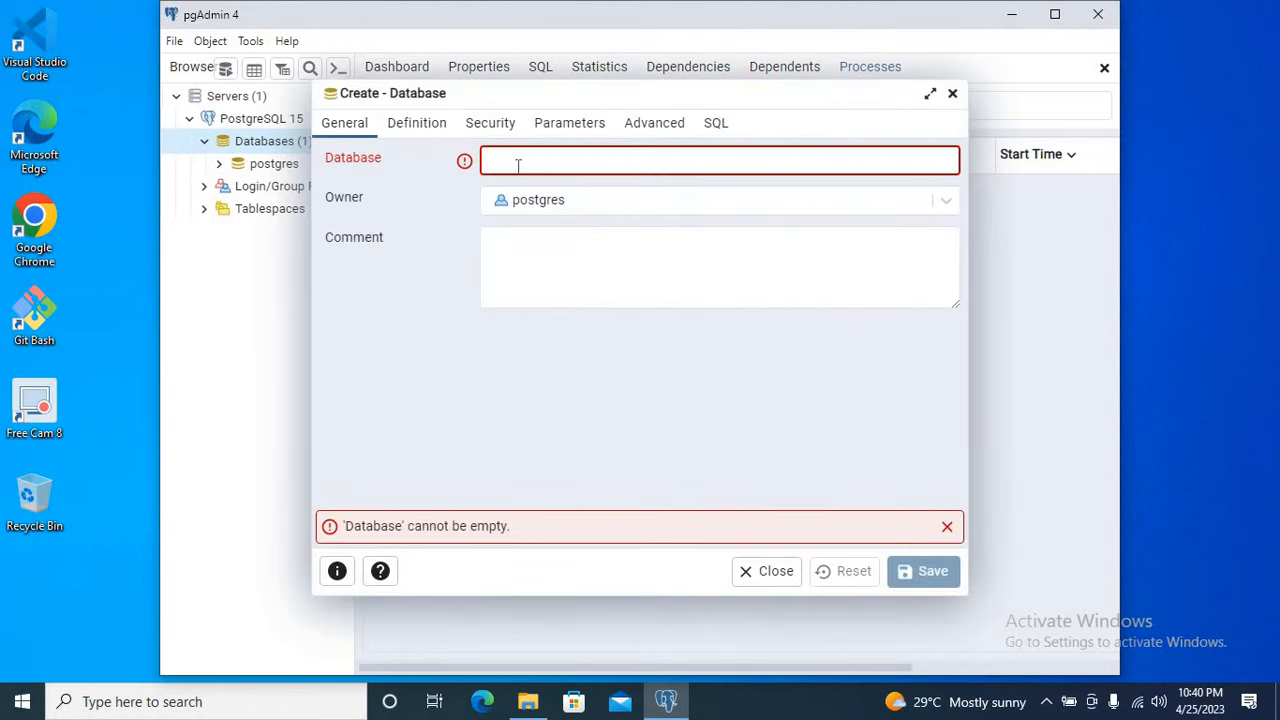
{"action": "type", "text": "technu"}
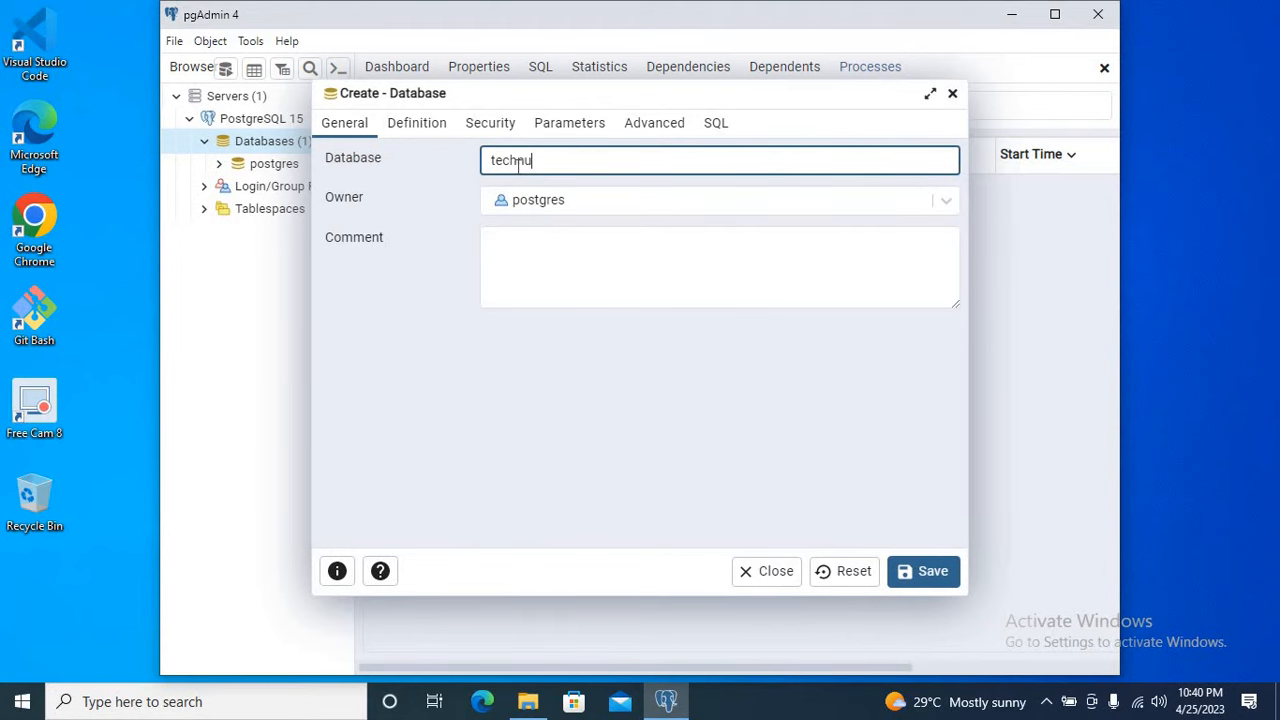
{"action": "type", "text": "rsery"}
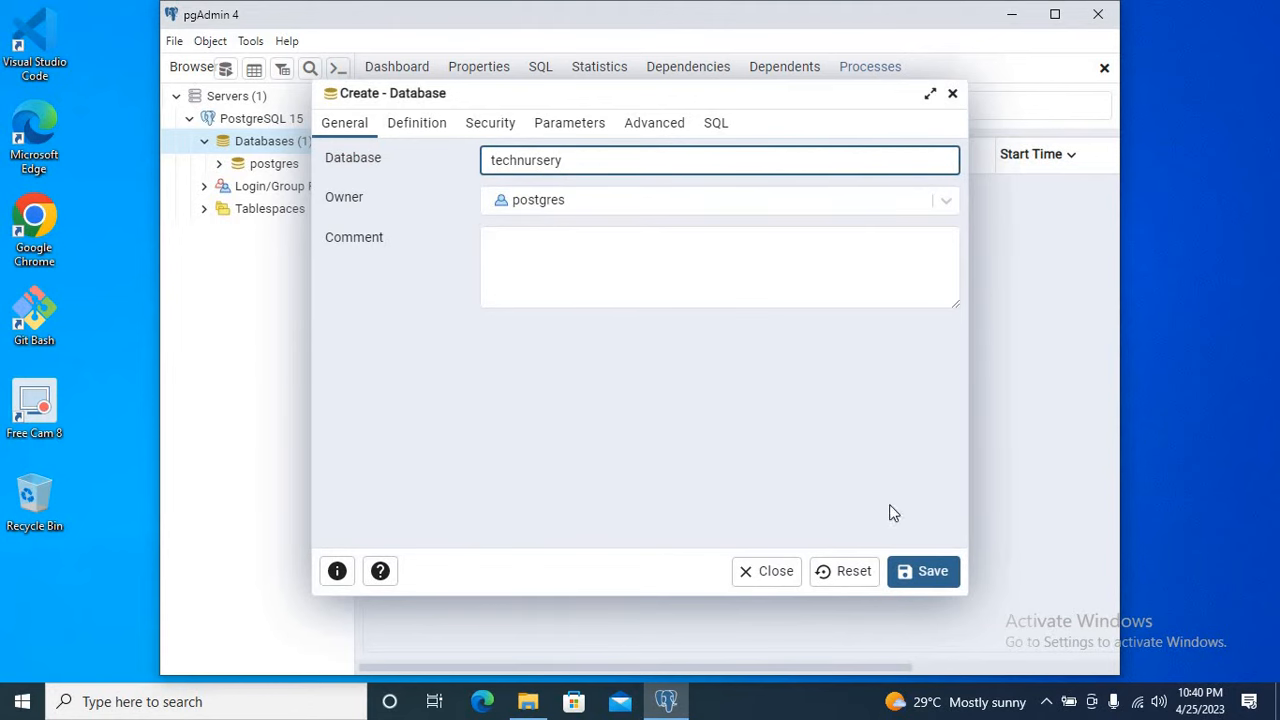
{"action": "left_click", "coordinate": [922, 571]}
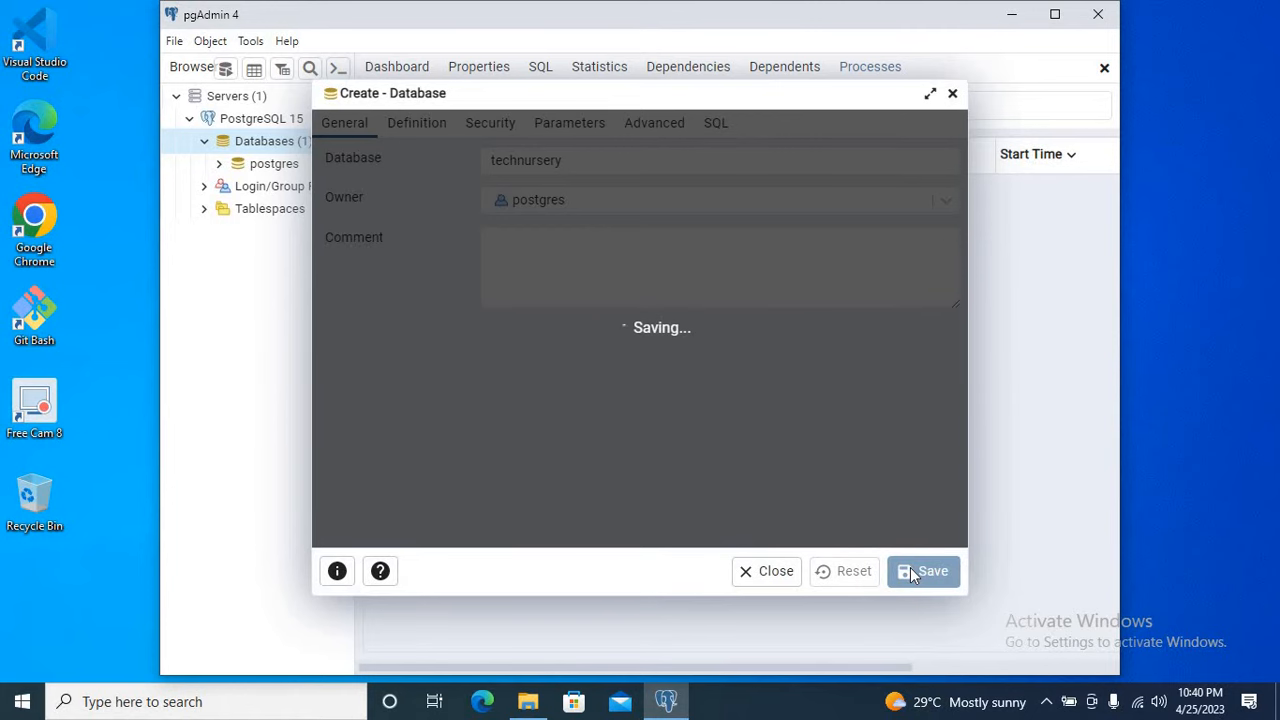
{"action": "left_click", "coordinate": [922, 571]}
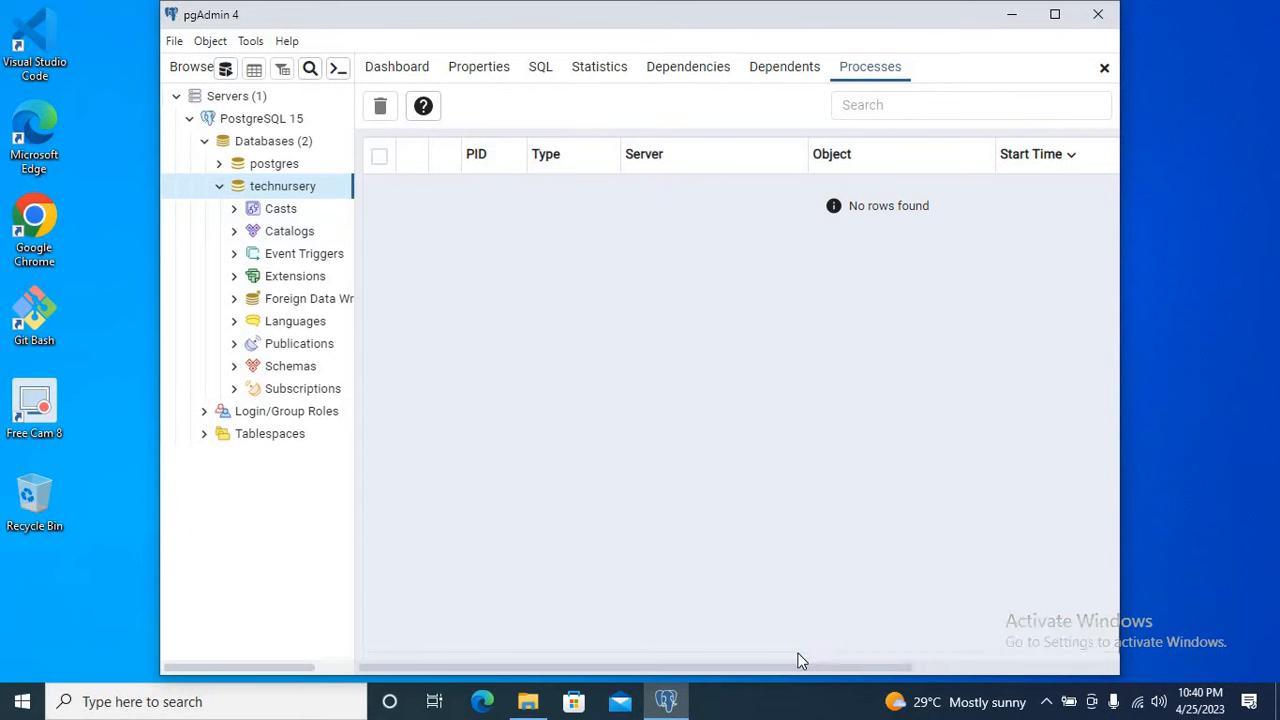
{"action": "mouse_move", "coordinate": [224, 195]}
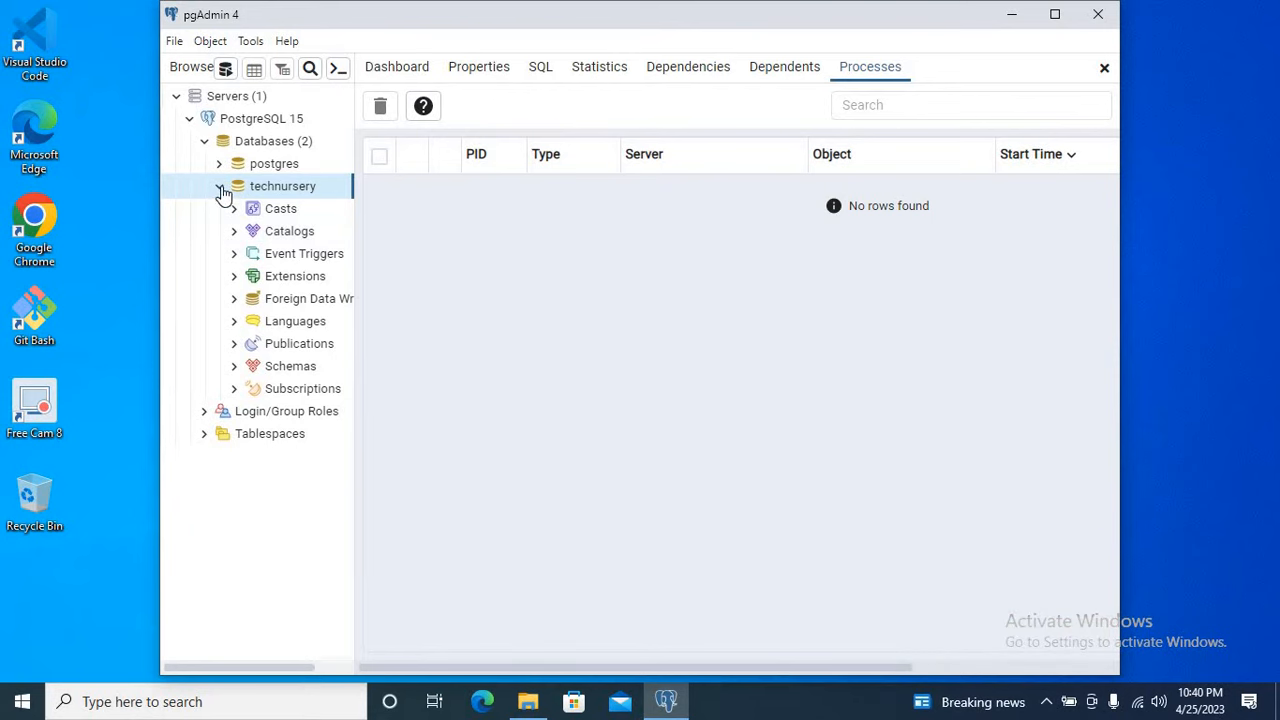
- Open the Backup dialog for technursery and enter 'techdbbackup' as the filename
{"action": "left_click", "coordinate": [218, 186]}
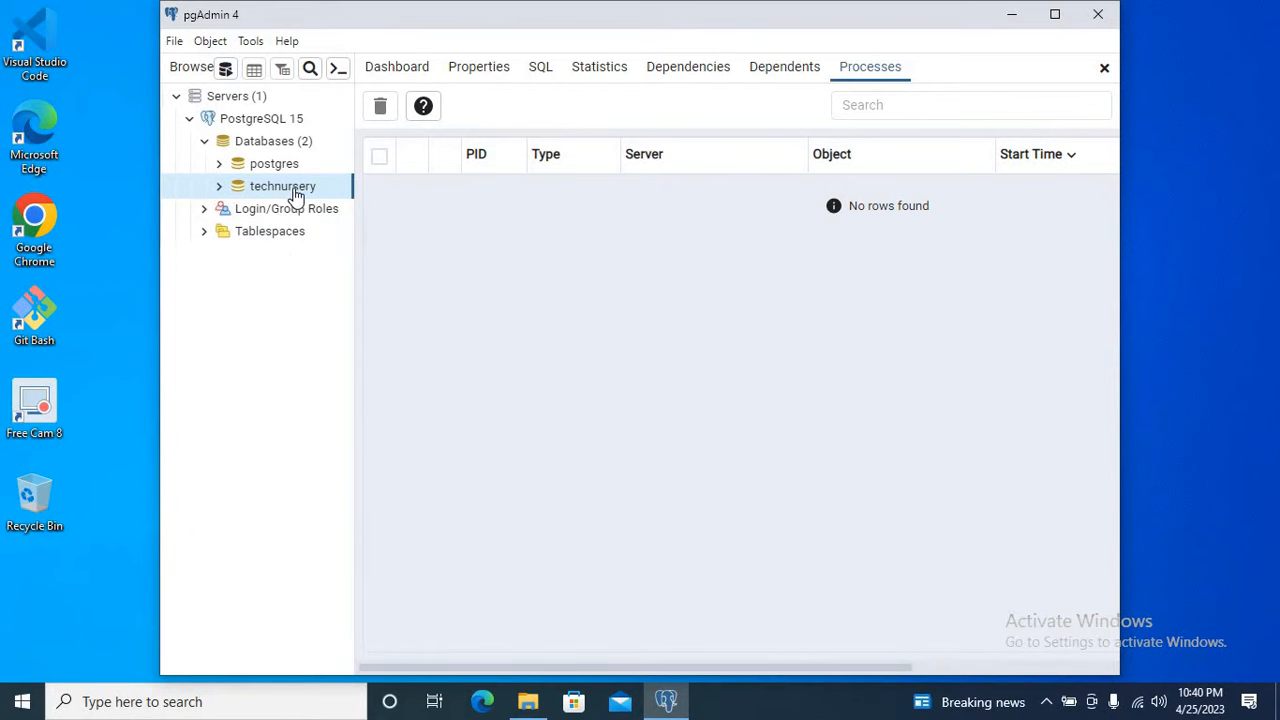
{"action": "right_click", "coordinate": [282, 186]}
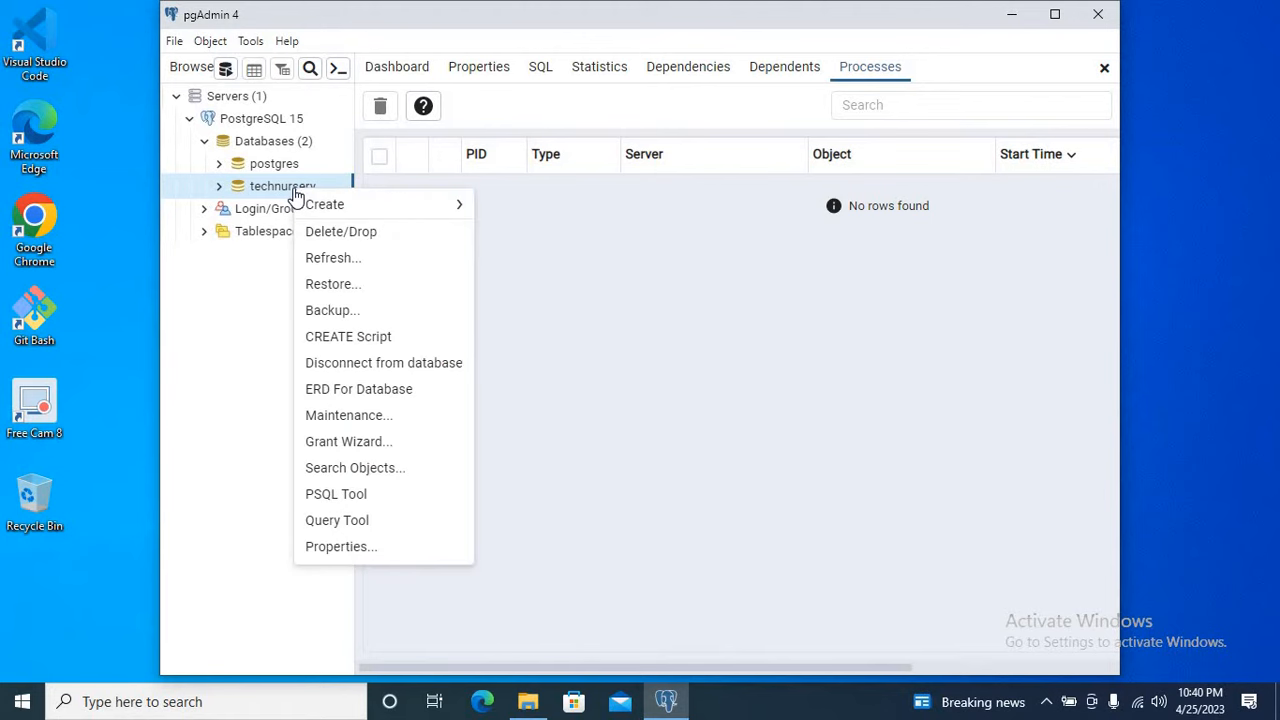
{"action": "mouse_move", "coordinate": [315, 268]}
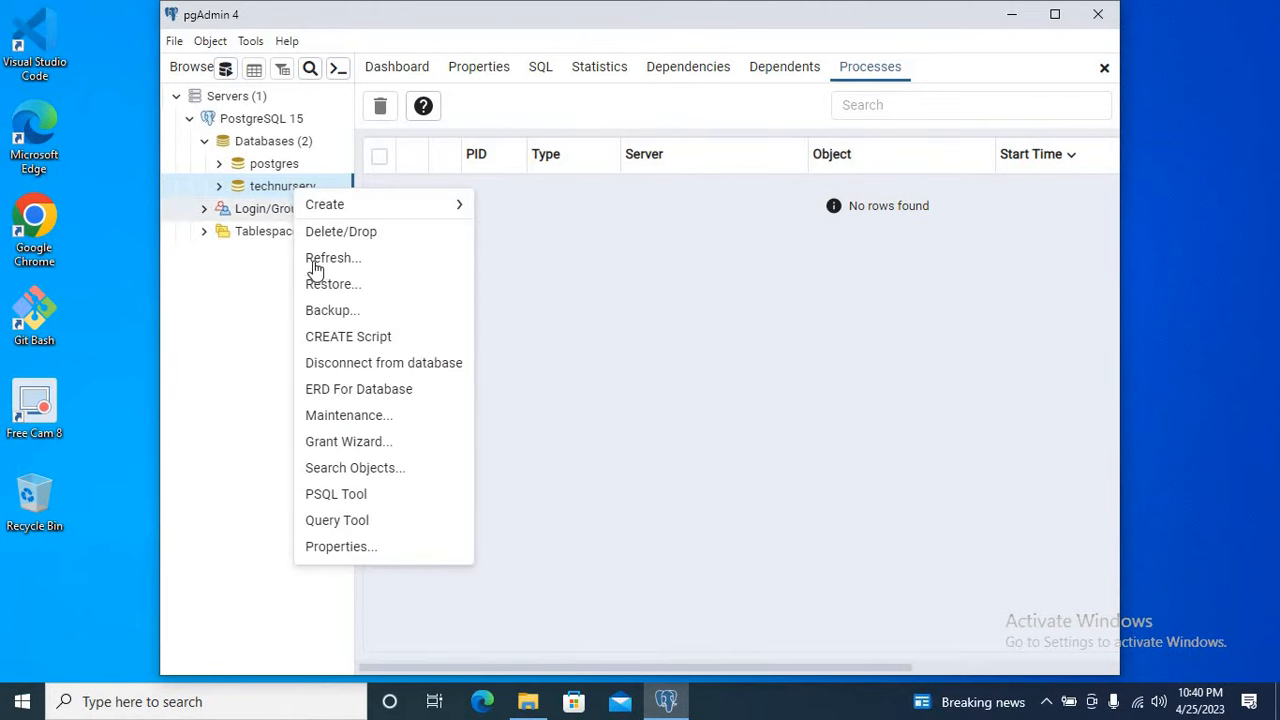
{"action": "left_click", "coordinate": [332, 310]}
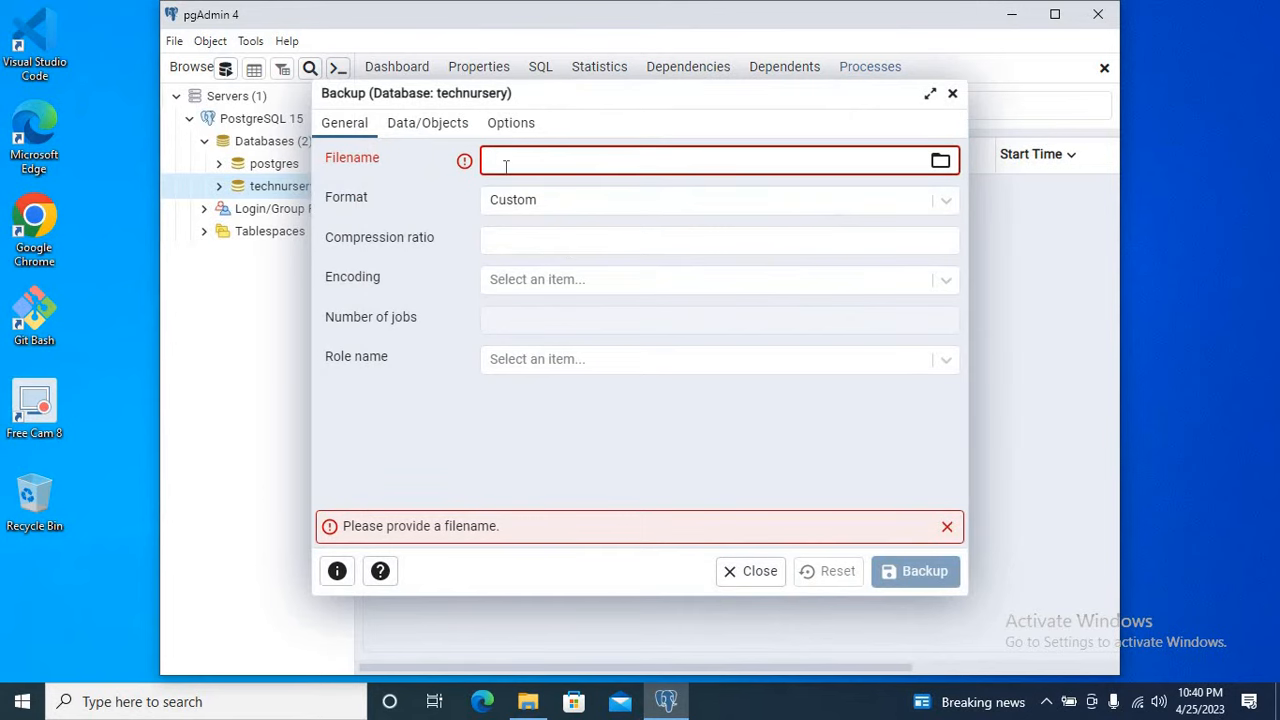
{"action": "type", "text": "techd"}
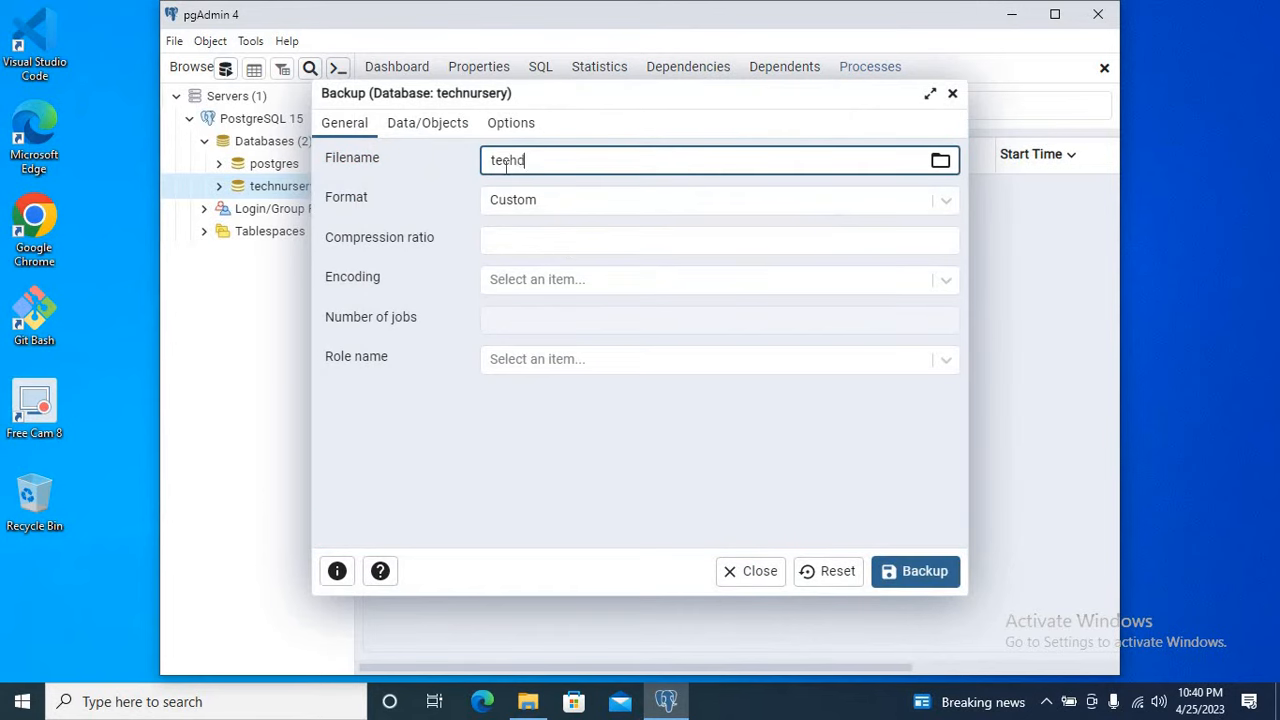
{"action": "type", "text": "dbbackup"}
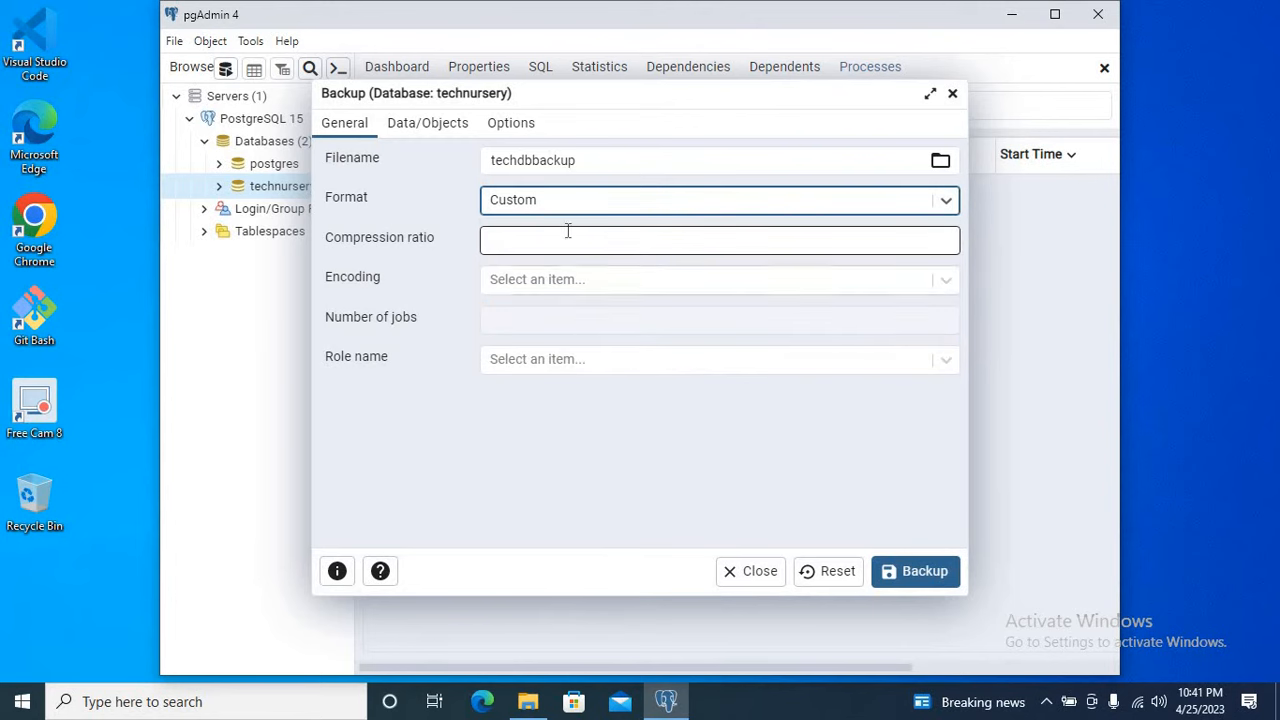
{"action": "mouse_move", "coordinate": [420, 248]}
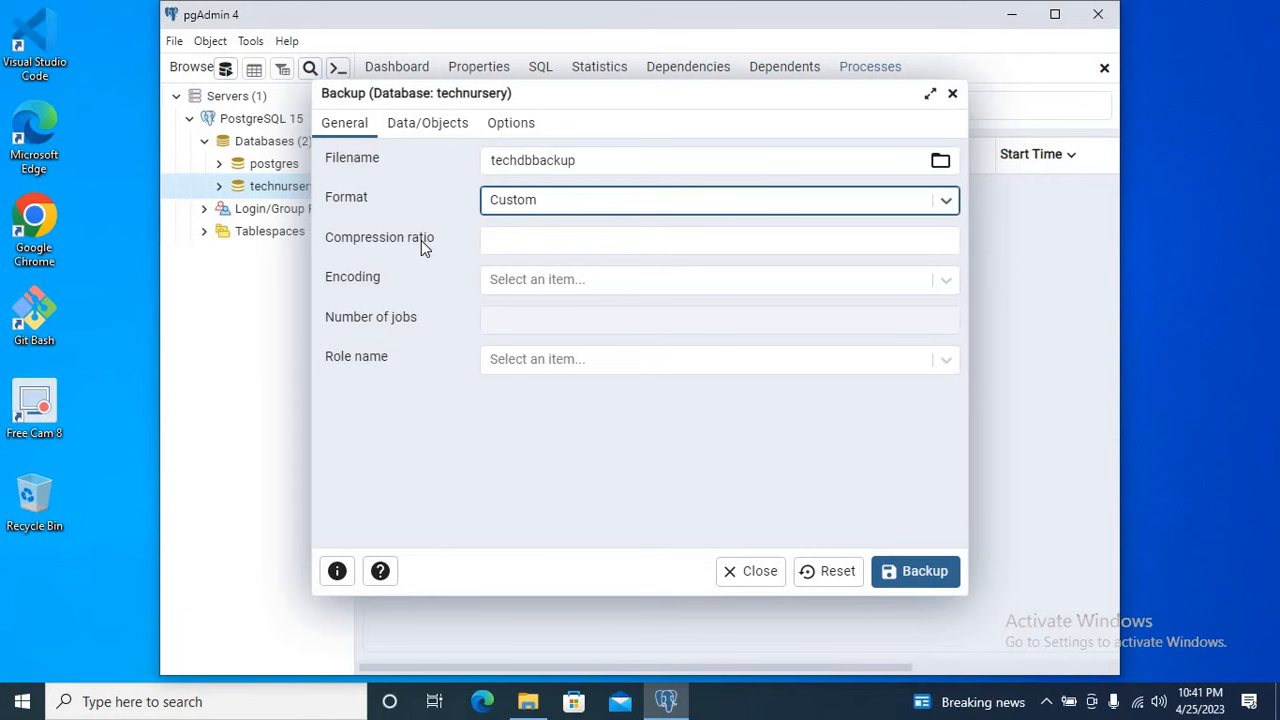
{"action": "mouse_move", "coordinate": [884, 555]}
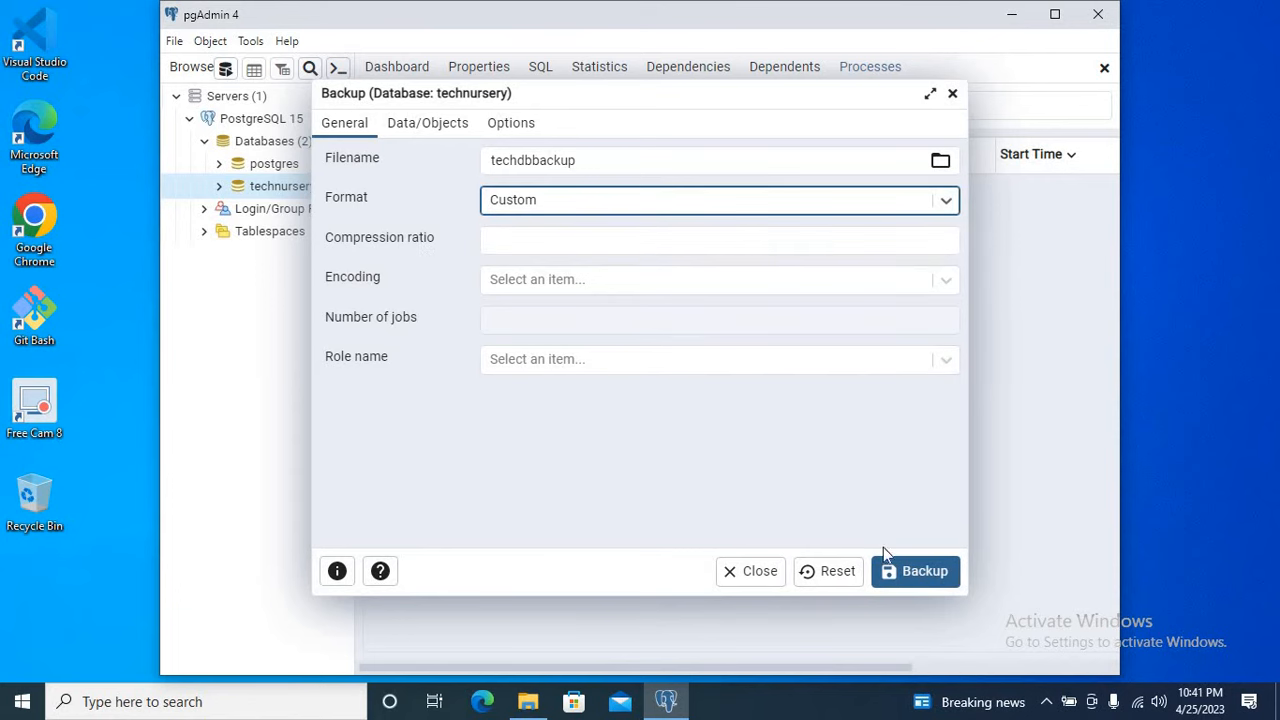
- Run the technursery backup and view it as Finished in the Processes list
{"action": "left_click", "coordinate": [914, 571]}
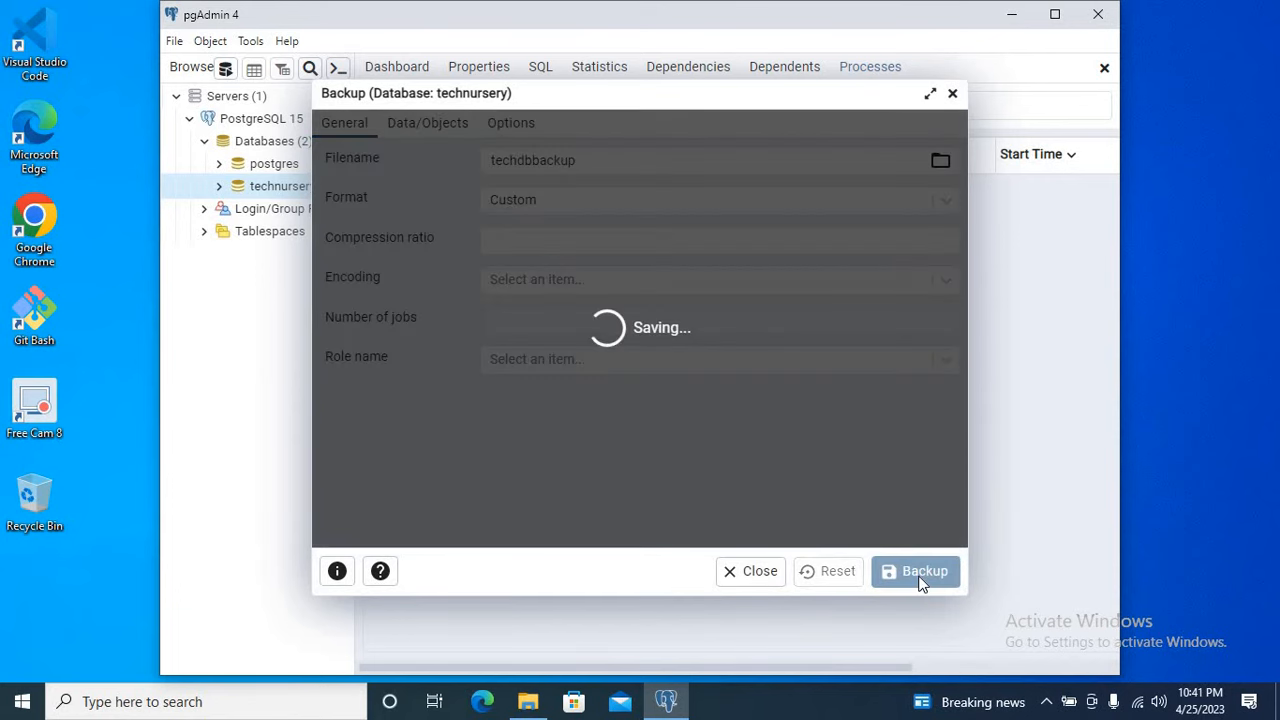
{"action": "left_click", "coordinate": [914, 571]}
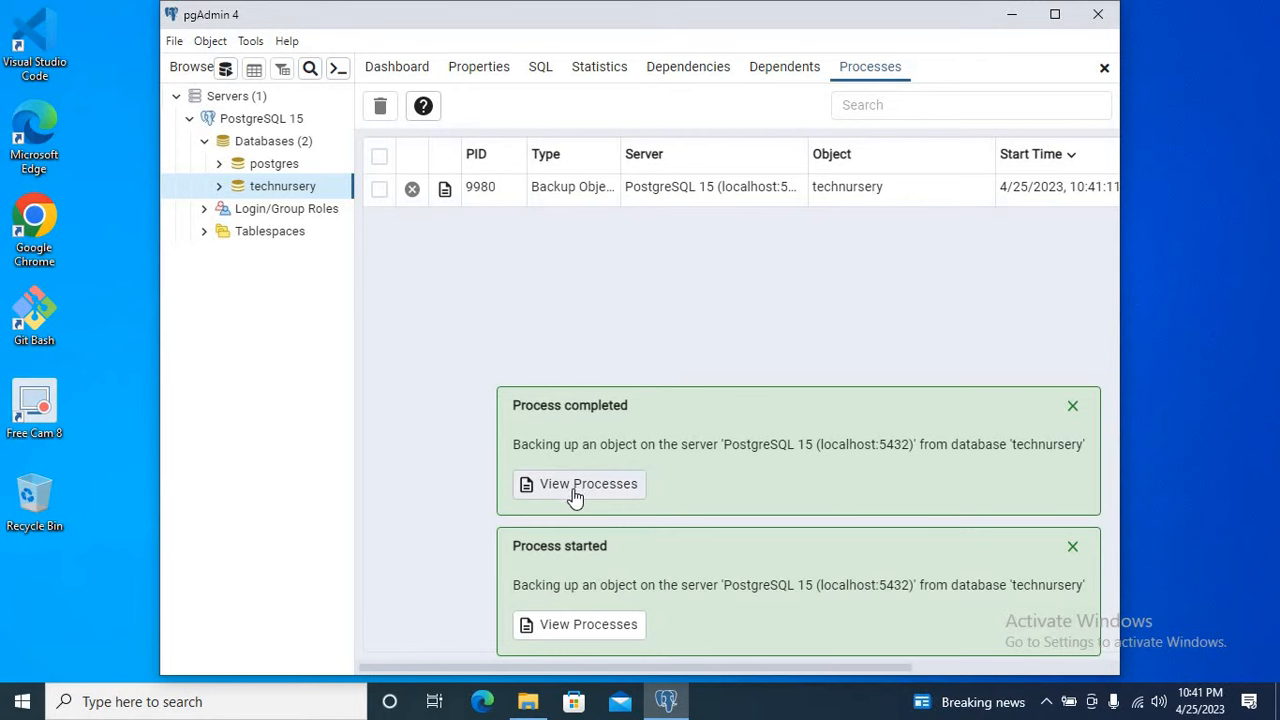
{"action": "mouse_move", "coordinate": [563, 488]}
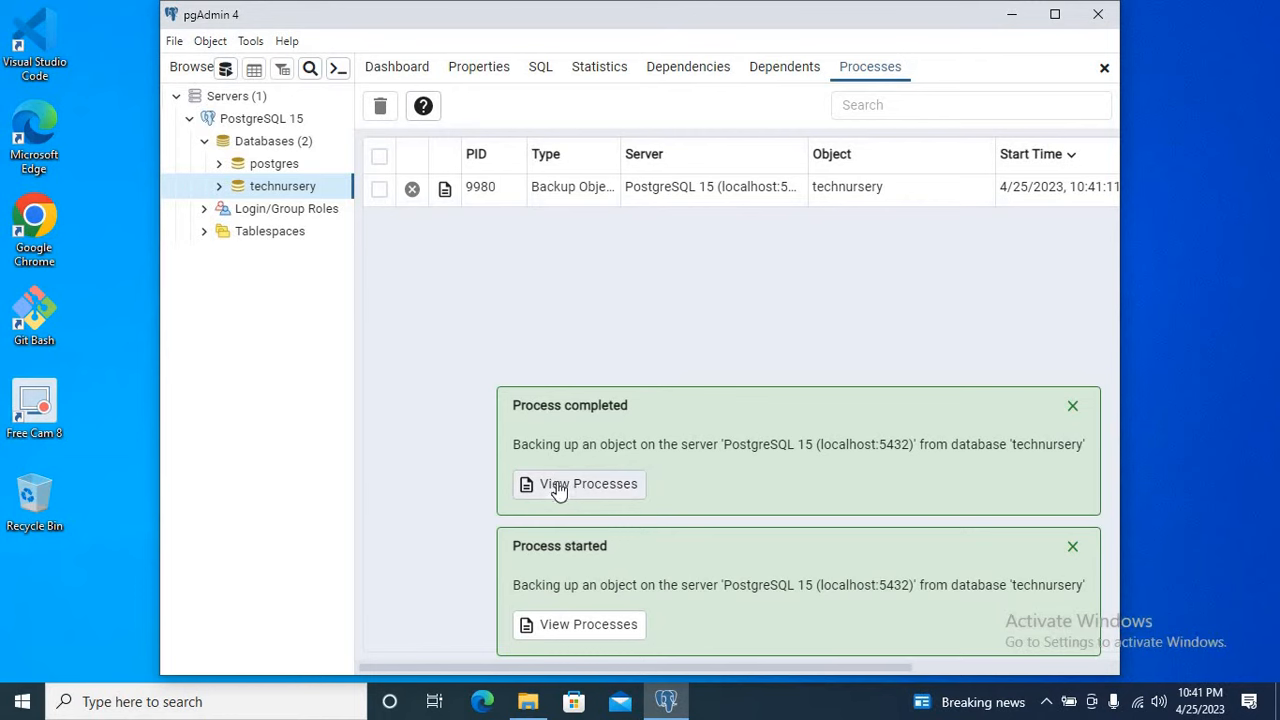
{"action": "left_click", "coordinate": [1072, 405]}
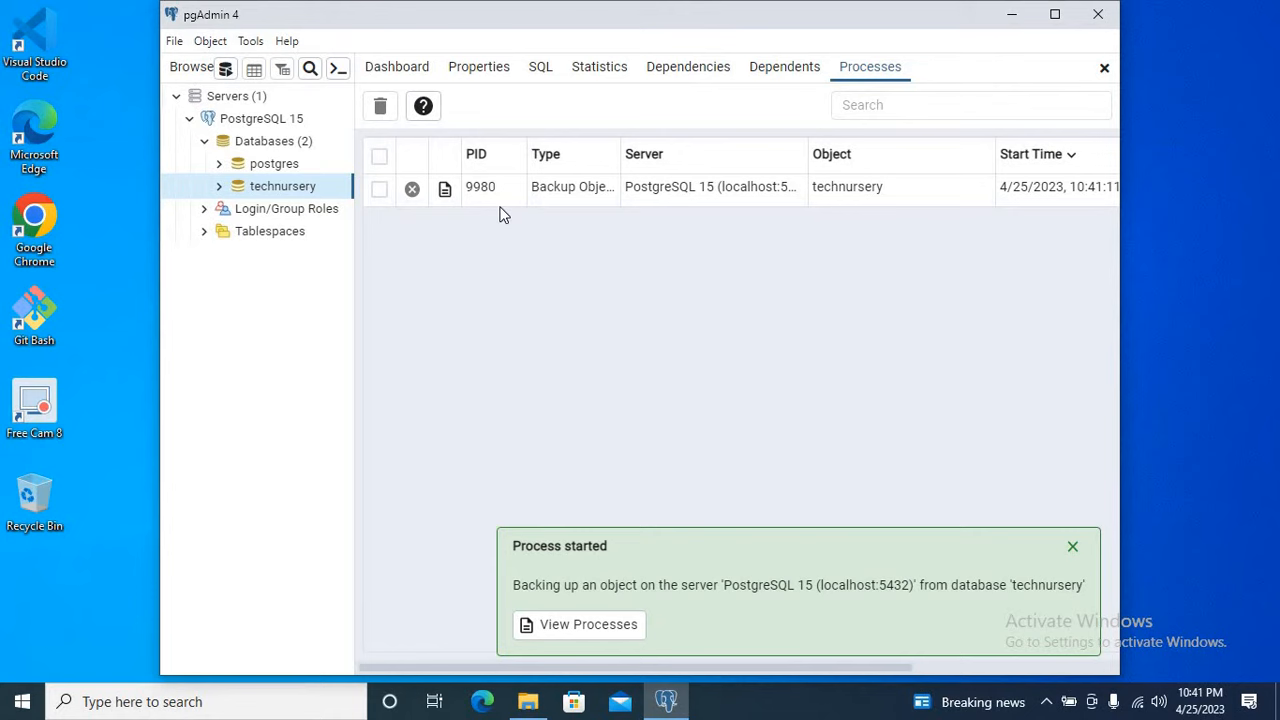
{"action": "mouse_move", "coordinate": [445, 190]}
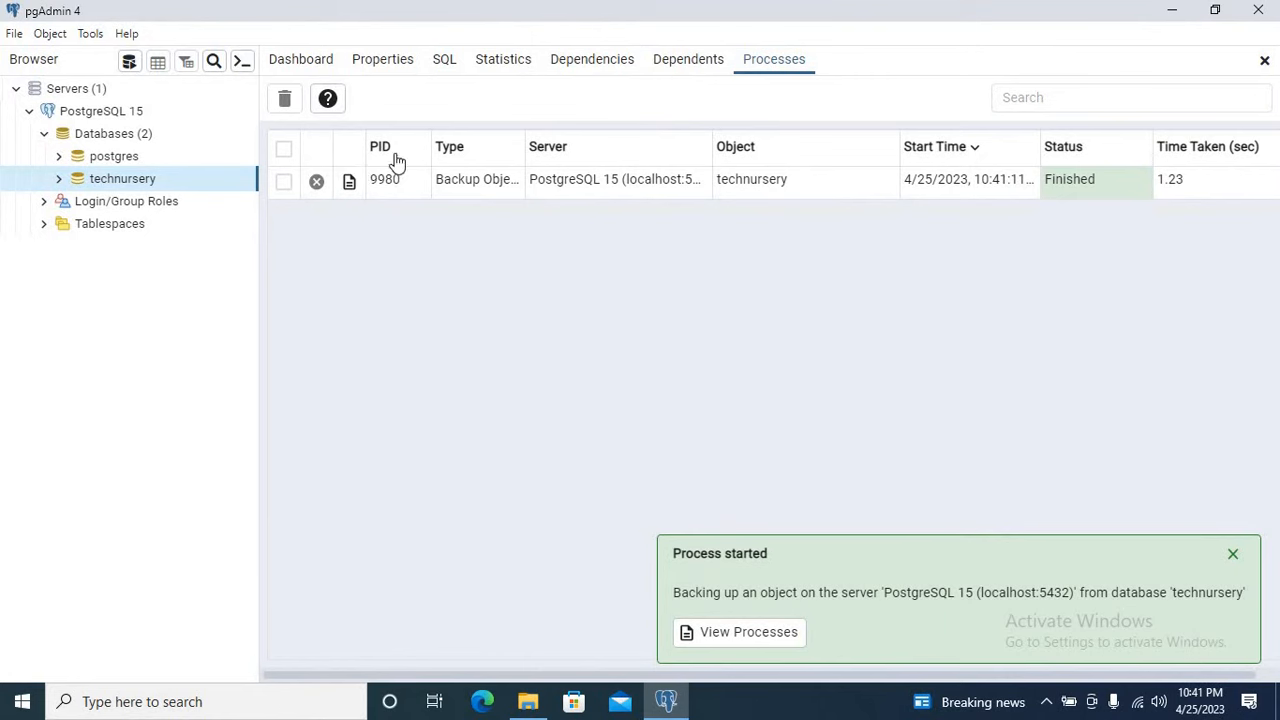
{"action": "mouse_move", "coordinate": [920, 160]}
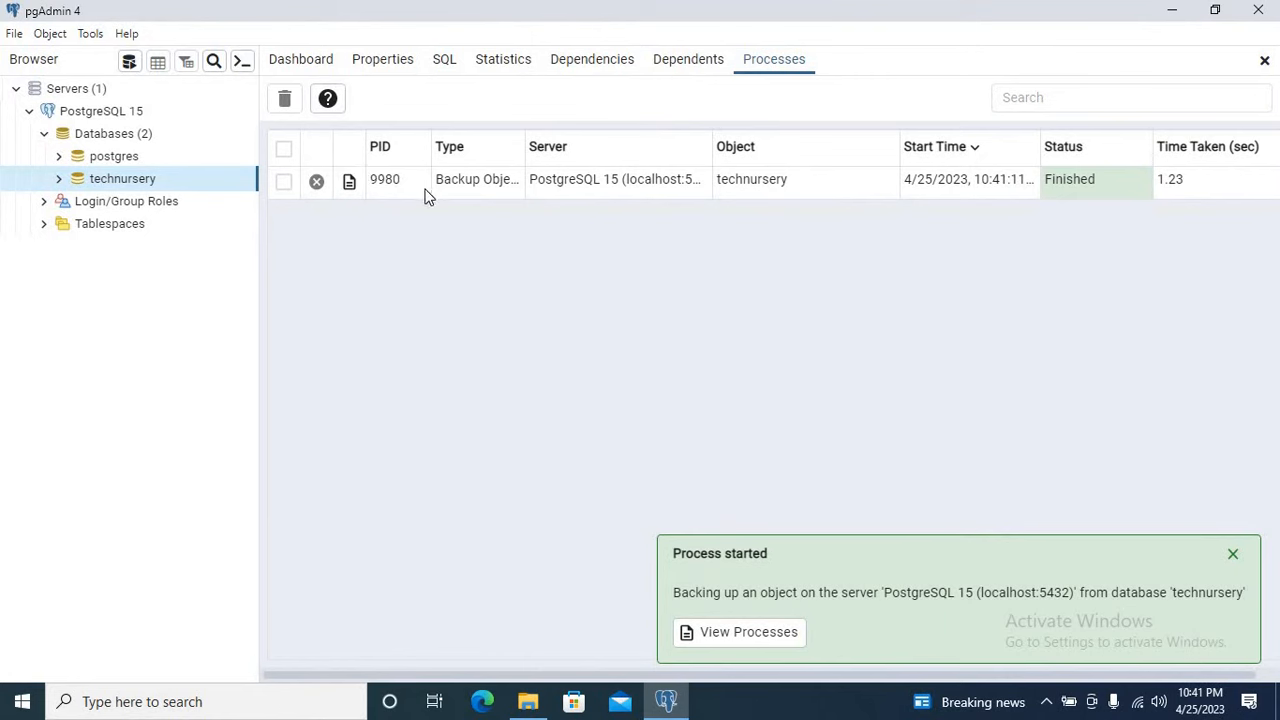
{"action": "mouse_move", "coordinate": [349, 181]}
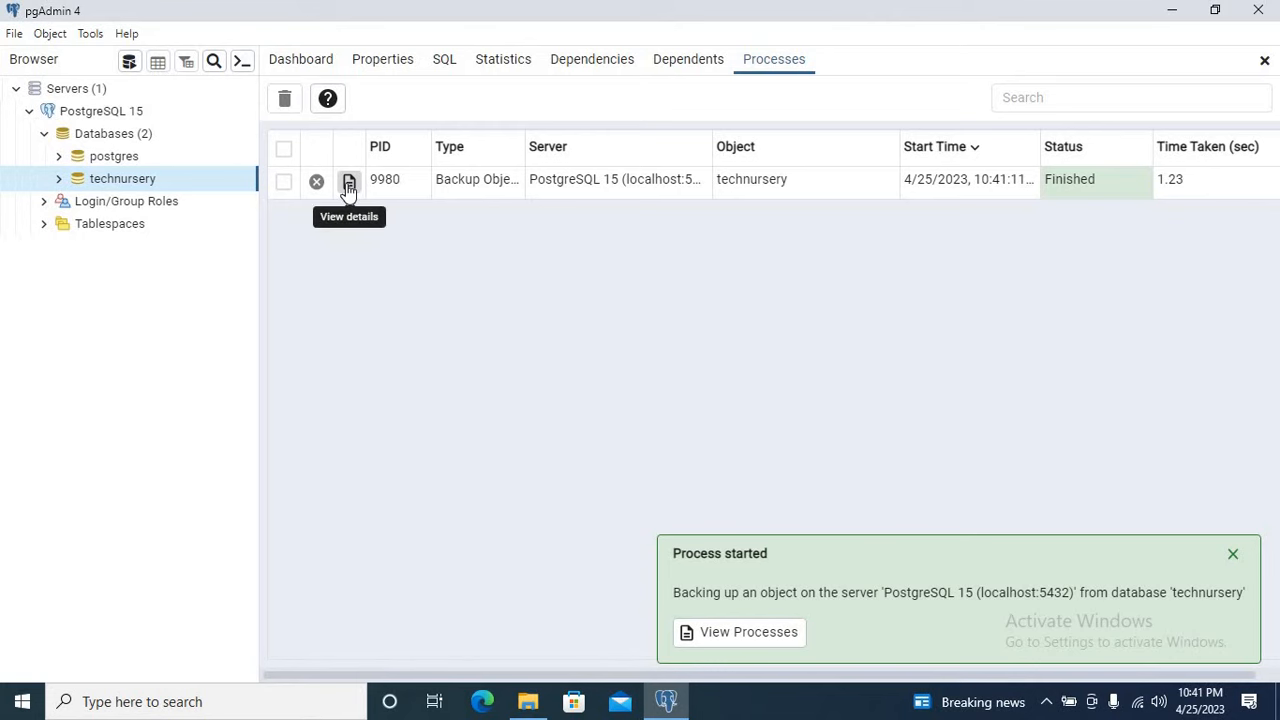
- Read the maximized backup log, then close pgAdmin 4 choosing Leave
{"action": "left_click", "coordinate": [349, 181]}
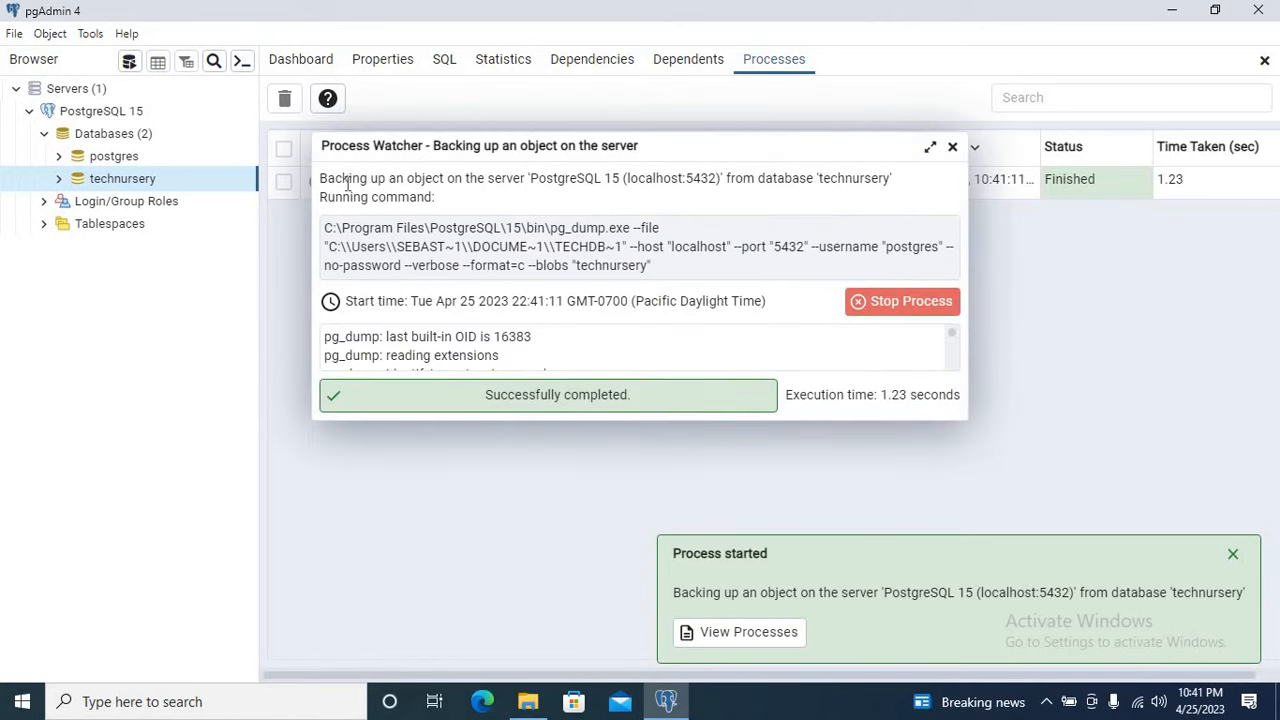
{"action": "left_click", "coordinate": [929, 146]}
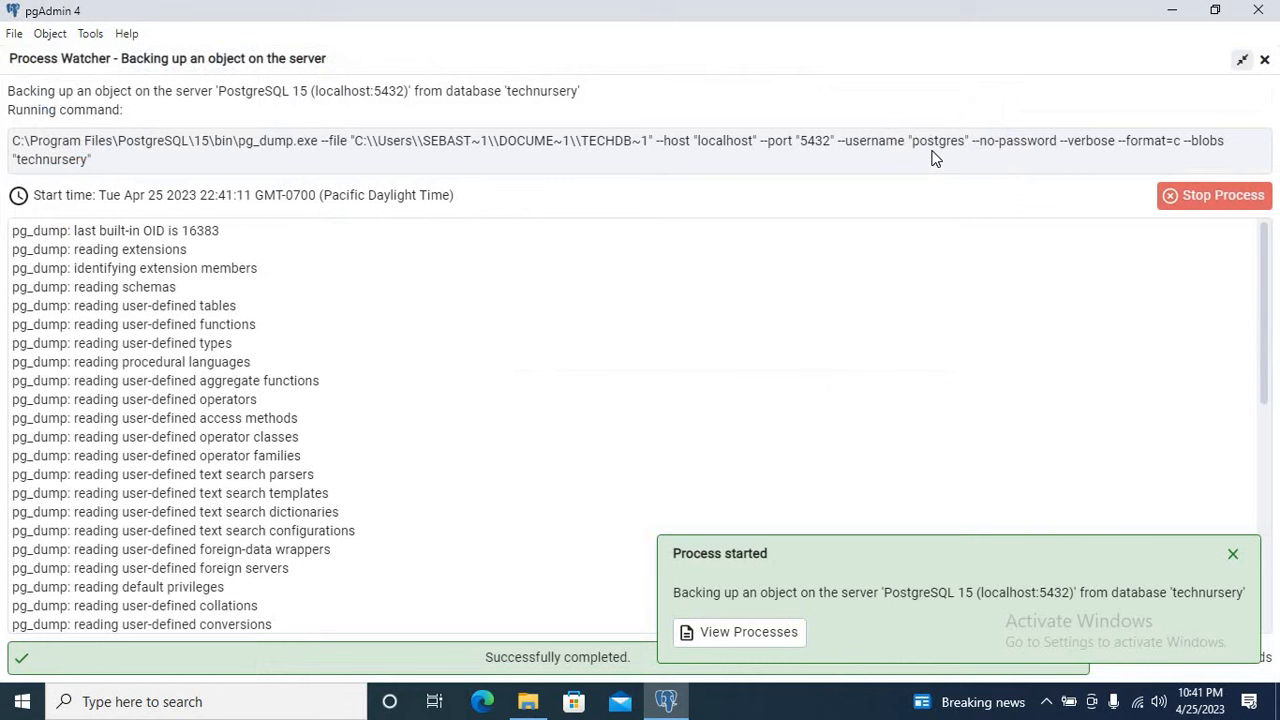
{"action": "scroll", "scroll_direction": "down", "scroll_amount": 3}
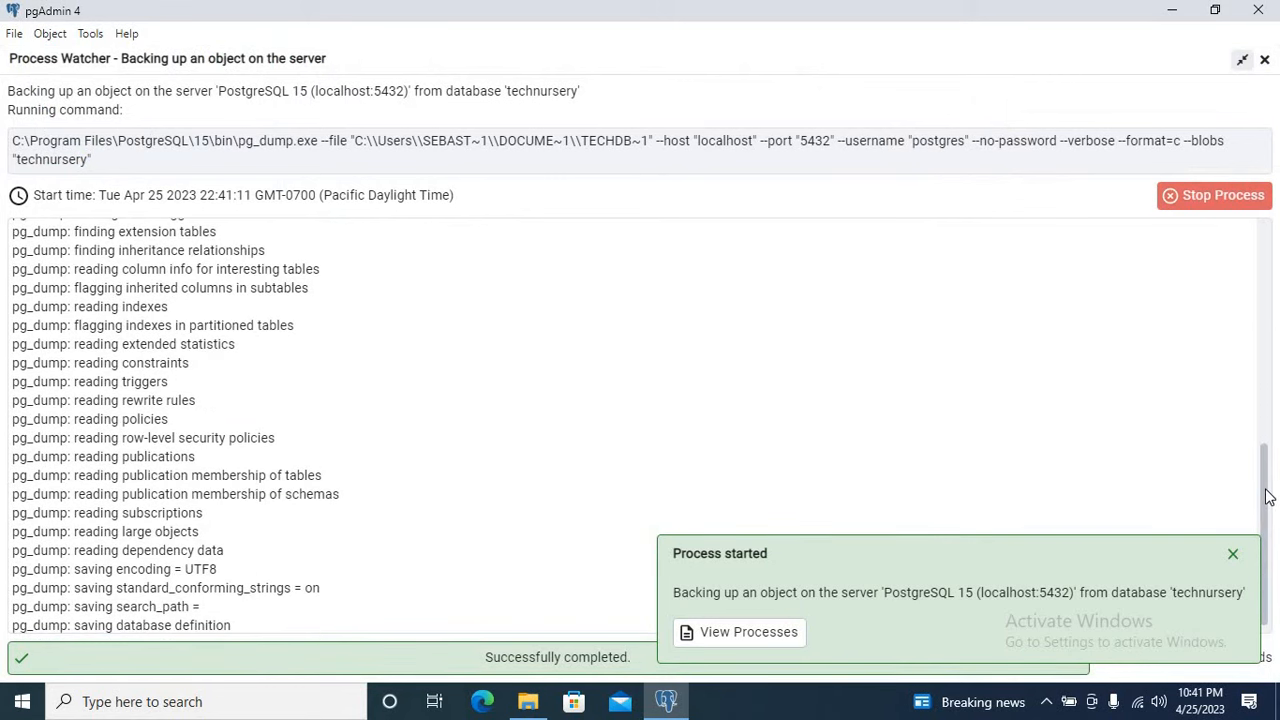
{"action": "scroll", "scroll_direction": "up", "scroll_amount": 3}
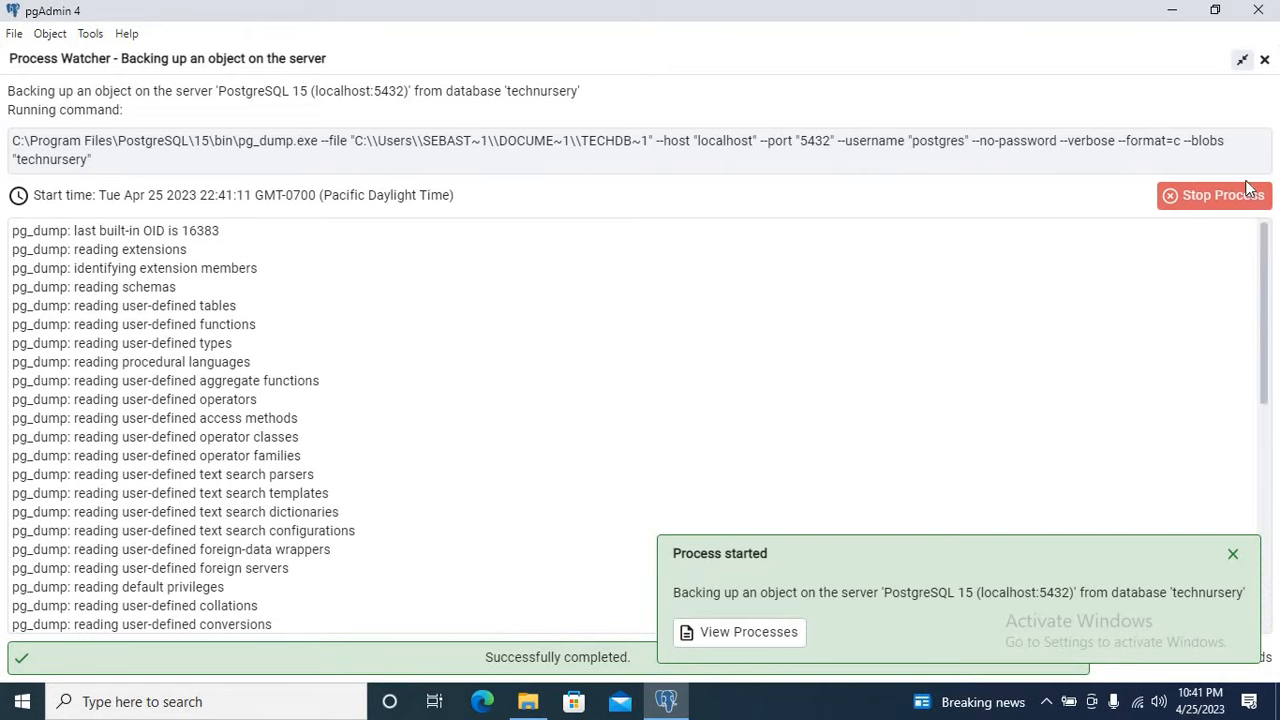
{"action": "mouse_move", "coordinate": [1258, 11]}
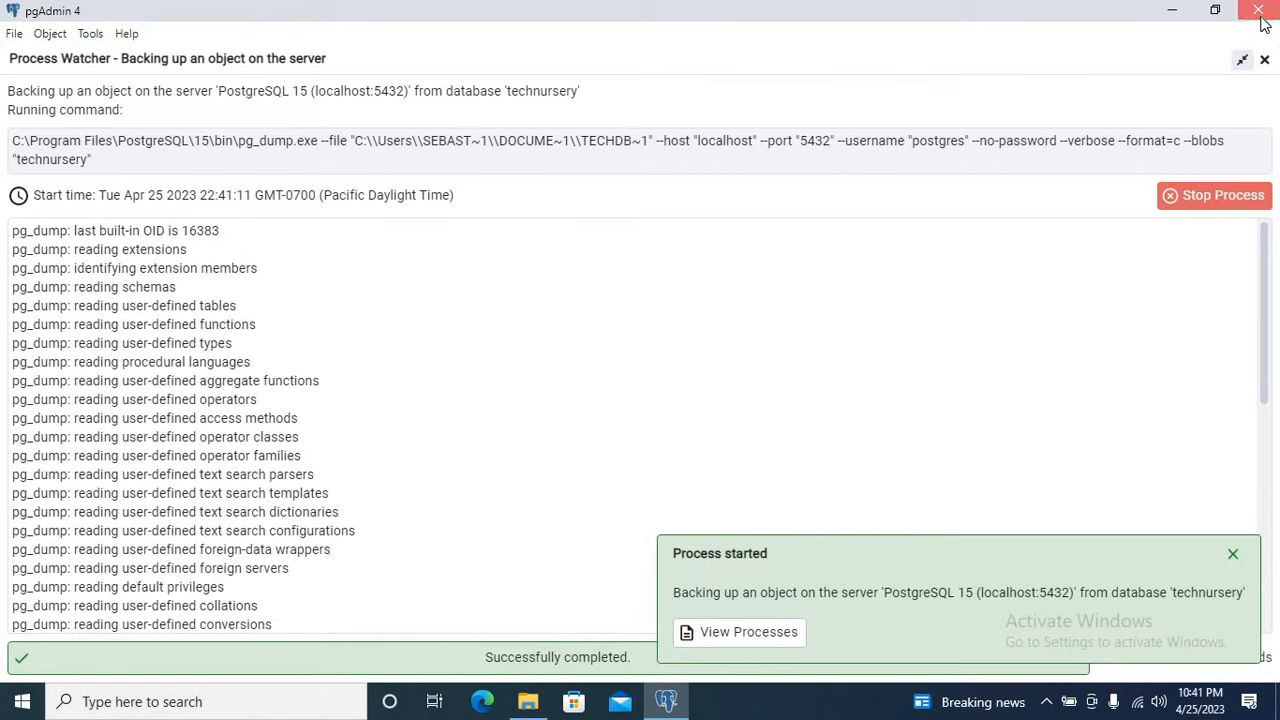
{"action": "left_click", "coordinate": [1258, 11]}
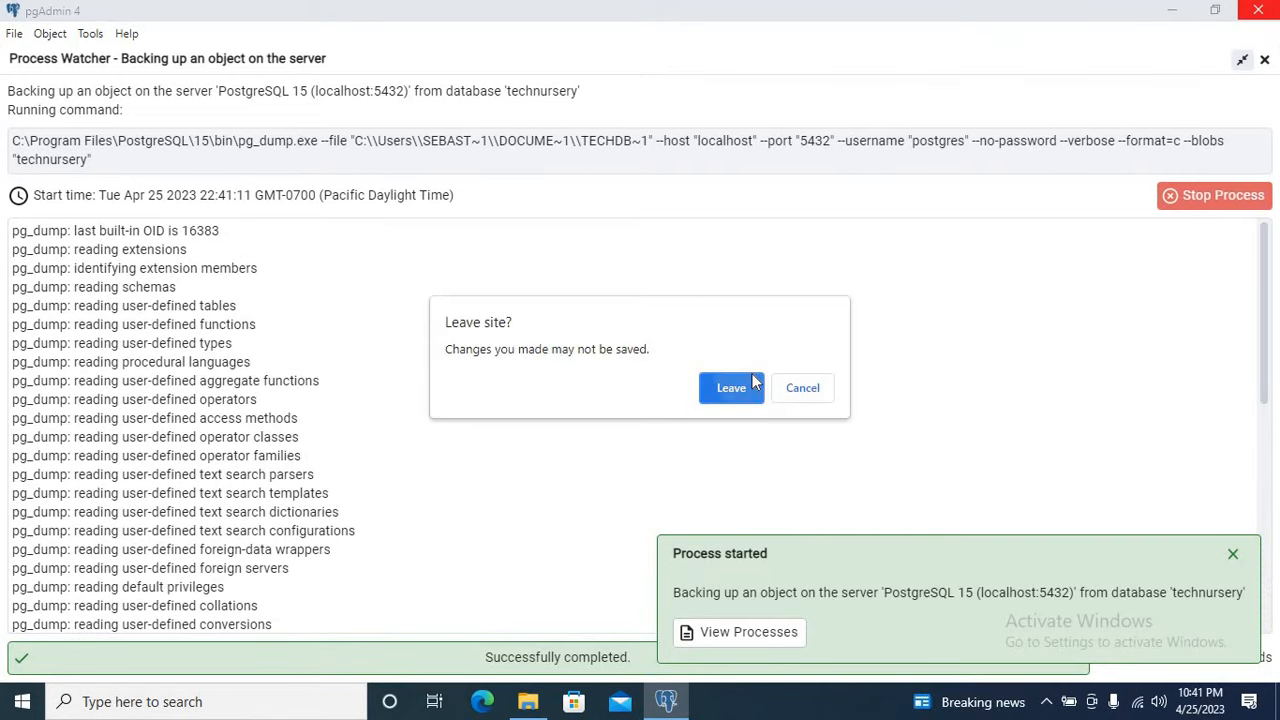
{"action": "left_click", "coordinate": [730, 388]}
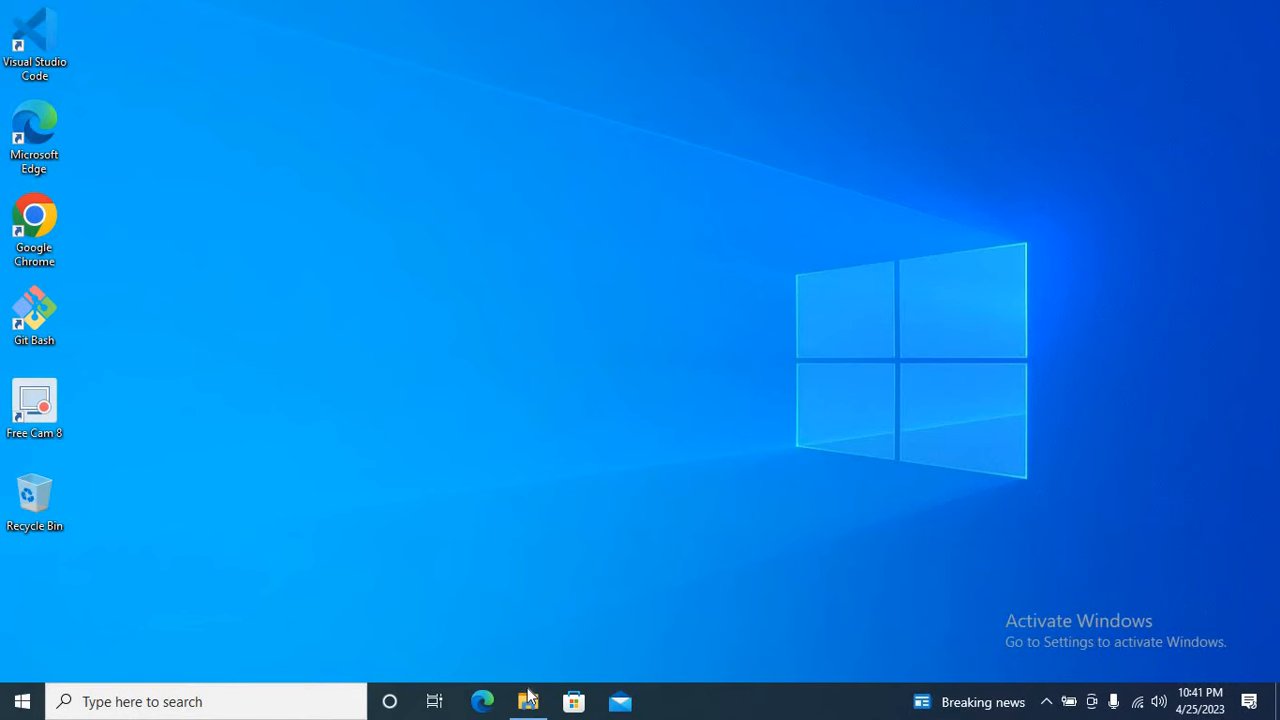
- Find and select the techdbbackup file in File Explorer's Documents folder
{"action": "left_click", "coordinate": [528, 701]}
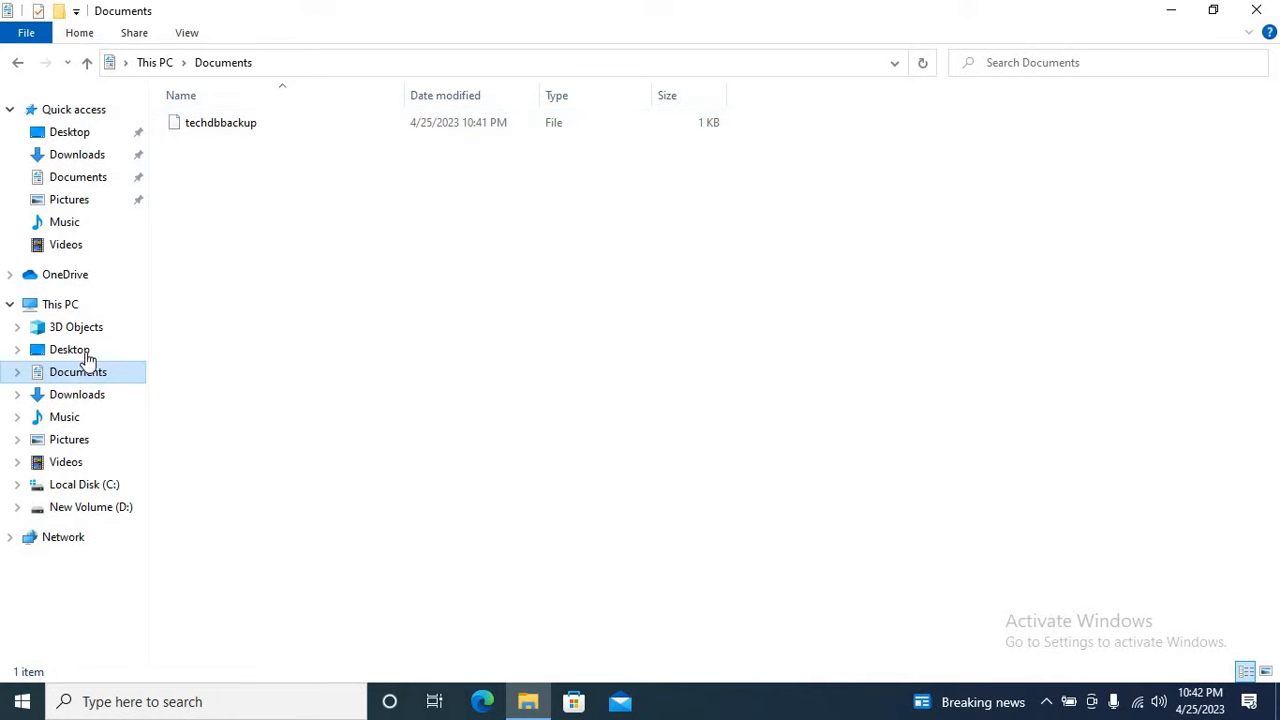
{"action": "left_click", "coordinate": [220, 122]}
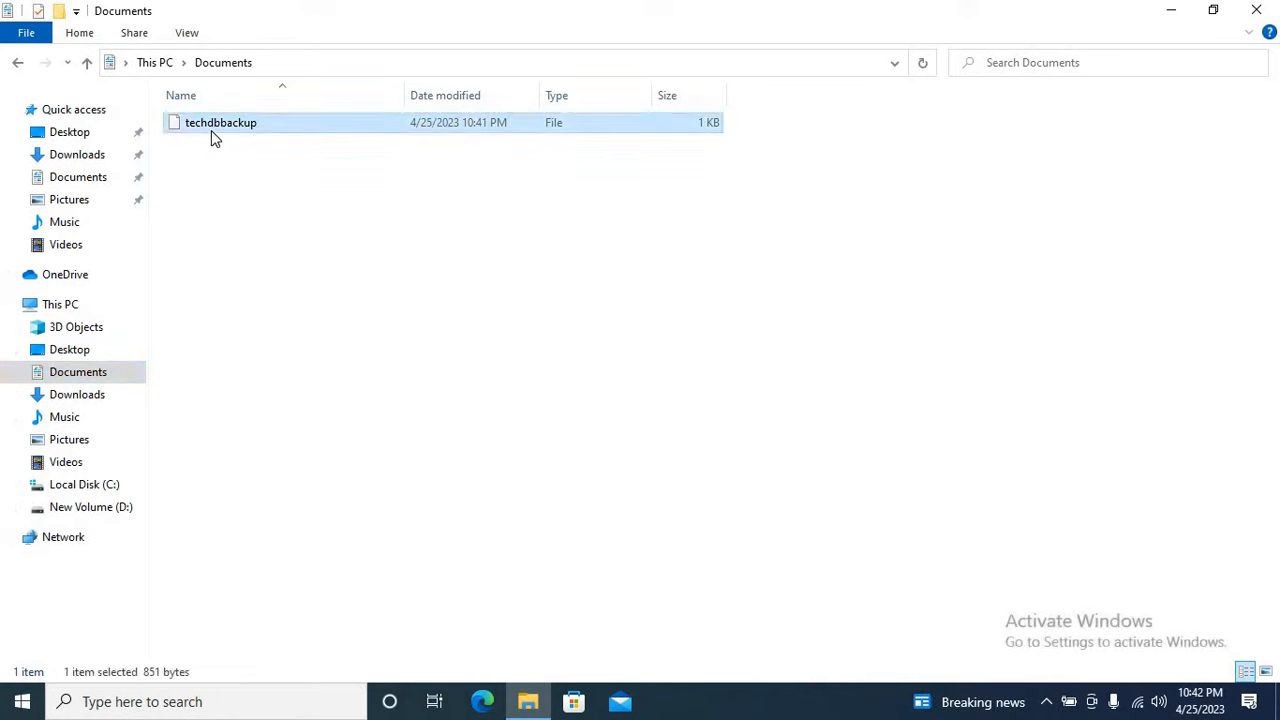
{"action": "mouse_move", "coordinate": [313, 175]}
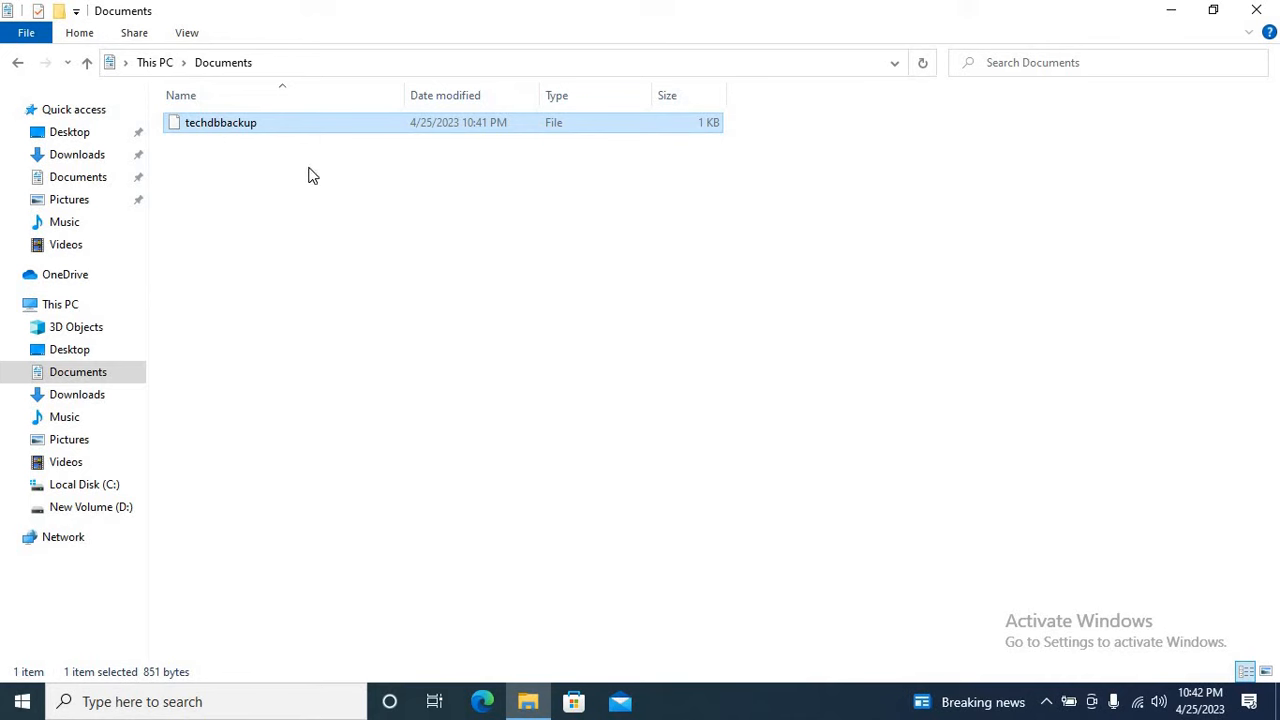
{"action": "mouse_move", "coordinate": [338, 205]}
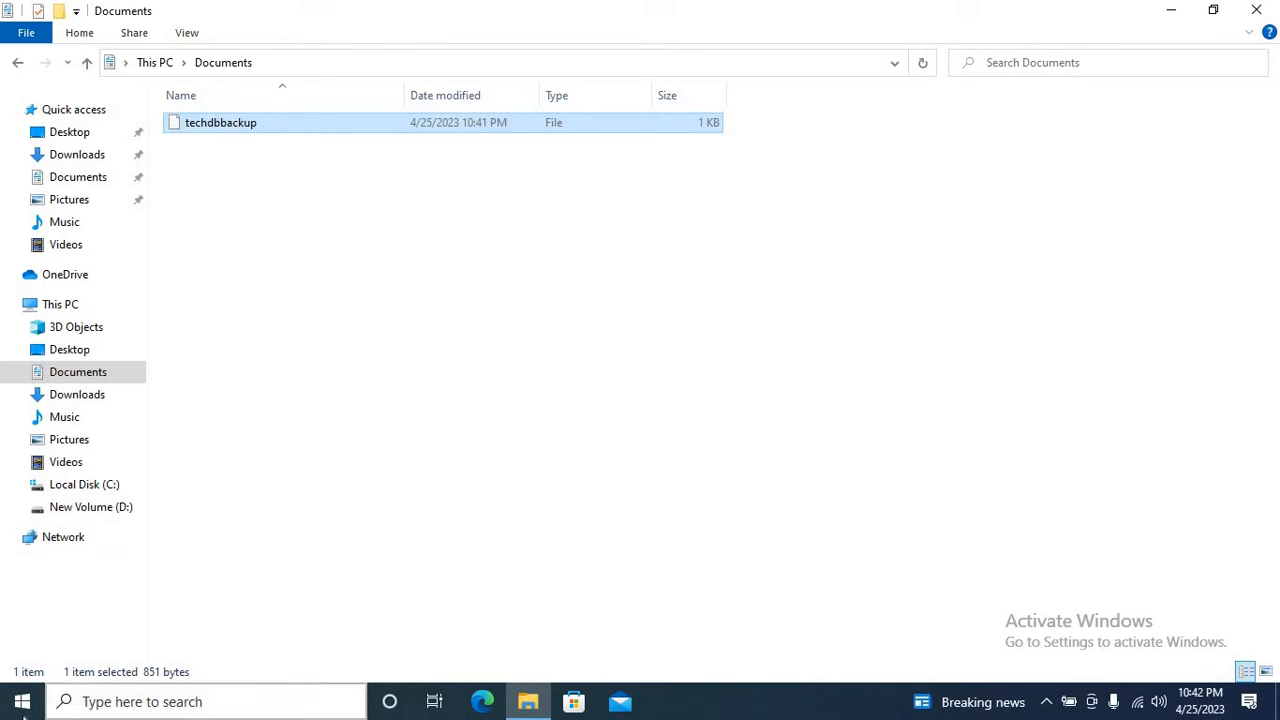
- Find and expand the PostgreSQL 15 program group in the Start menu
{"action": "left_click", "coordinate": [22, 701]}
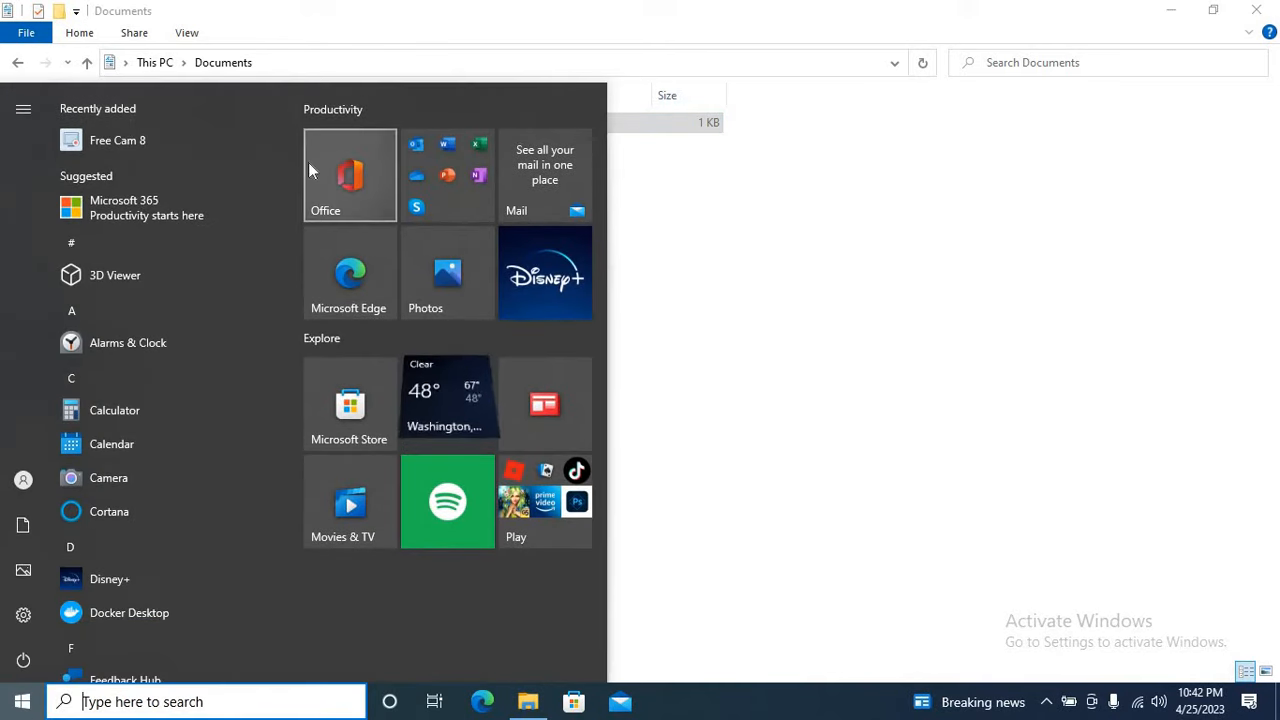
{"action": "scroll", "scroll_direction": "down", "scroll_amount": 3}
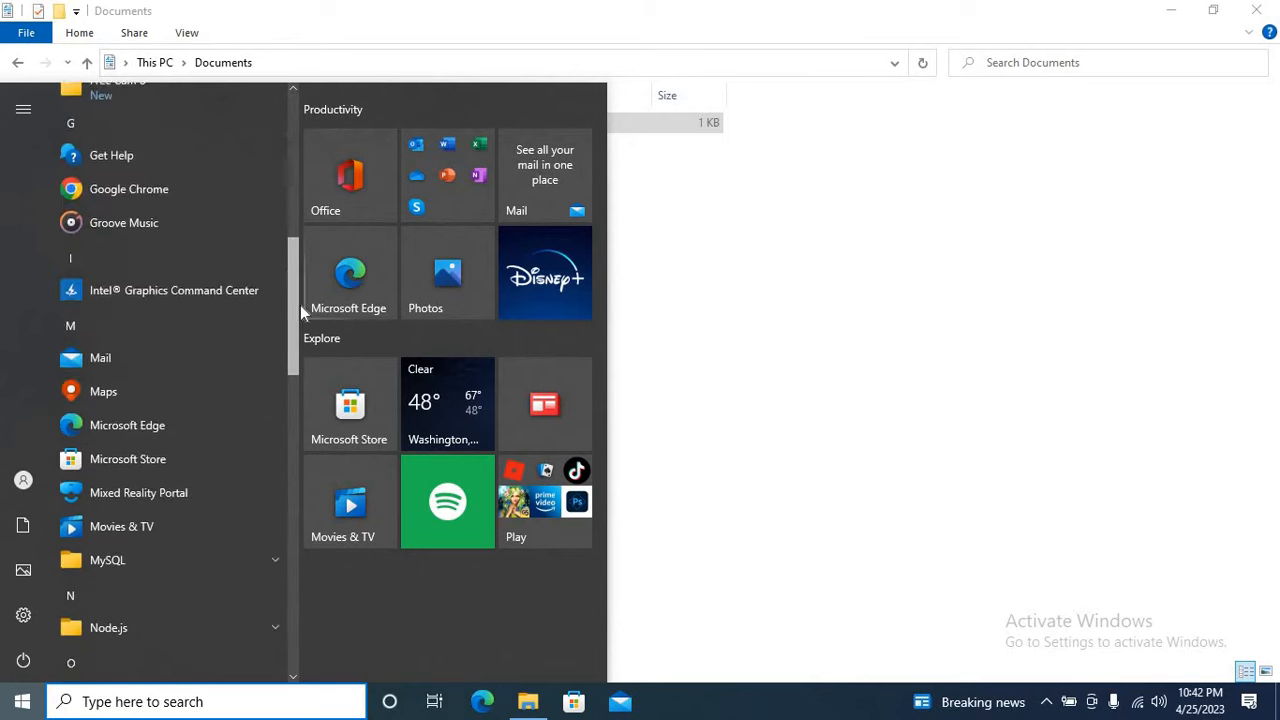
{"action": "scroll", "scroll_direction": "down", "scroll_amount": 3}
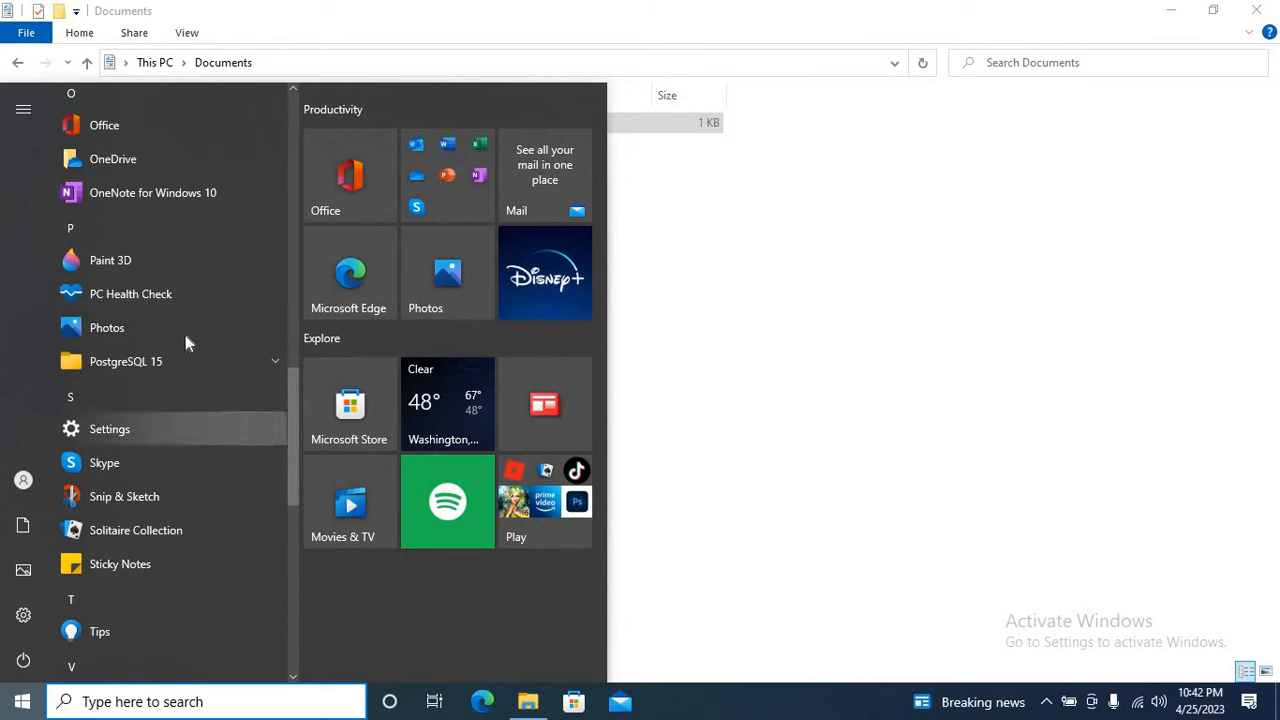
{"action": "left_click", "coordinate": [125, 361]}
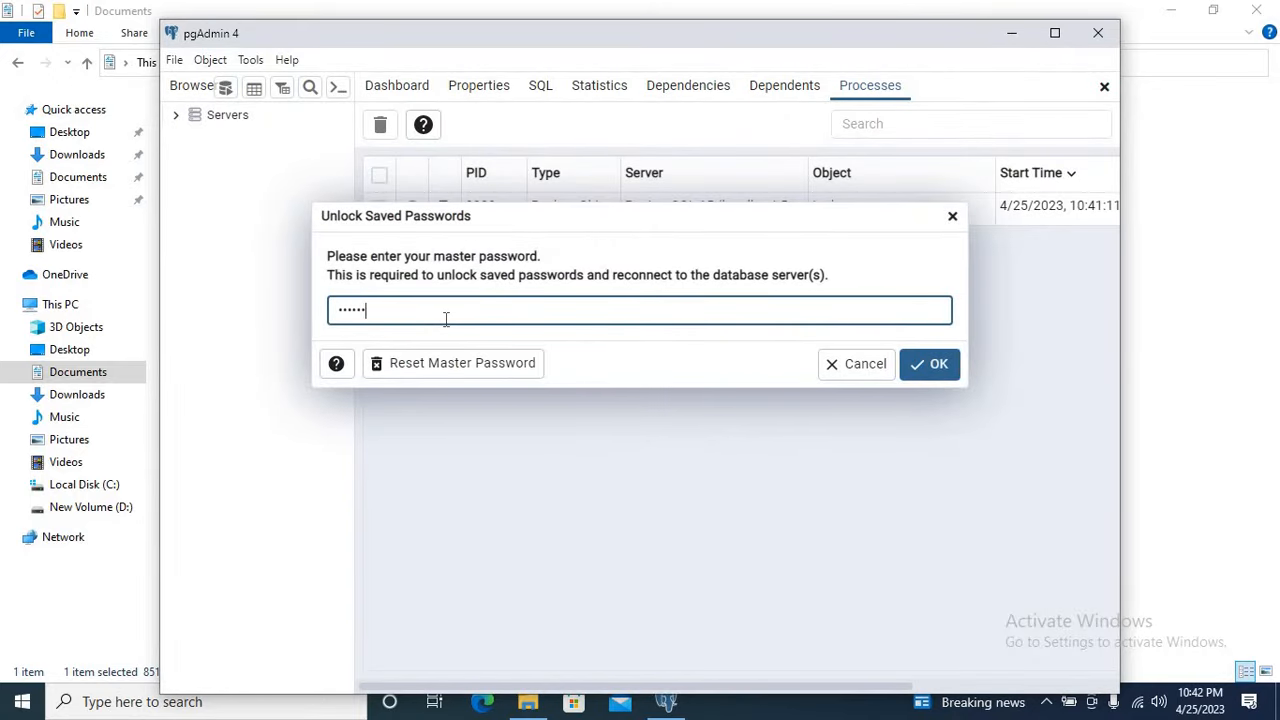
- Unlock pgAdmin with the master password and connect to PostgreSQL 15 with its password
{"action": "left_click", "coordinate": [928, 363]}
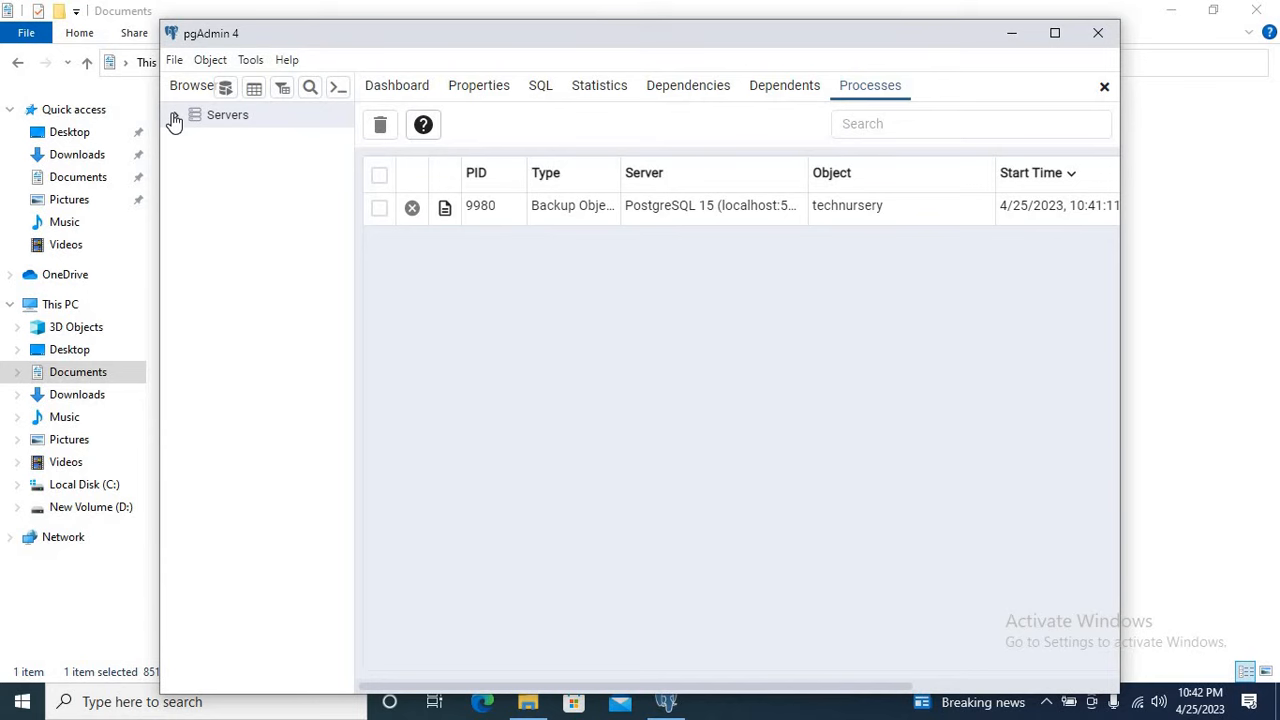
{"action": "left_click", "coordinate": [175, 114]}
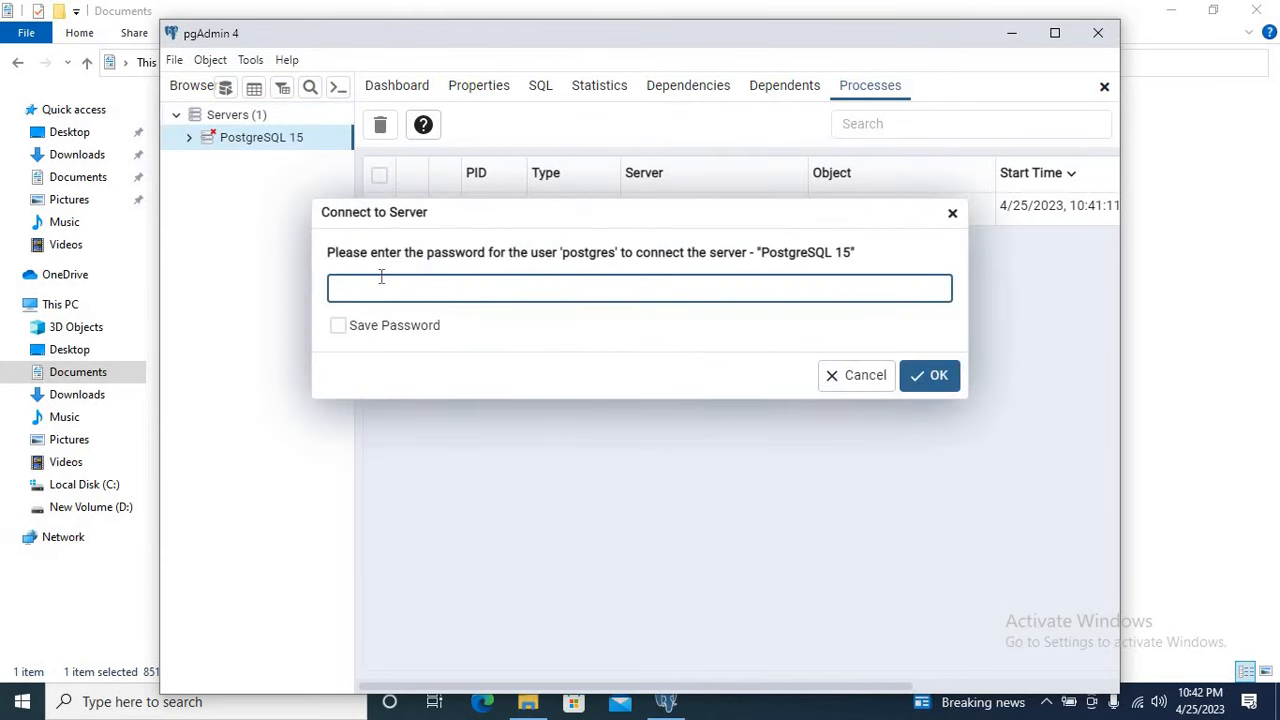
{"action": "type", "text": "*"}
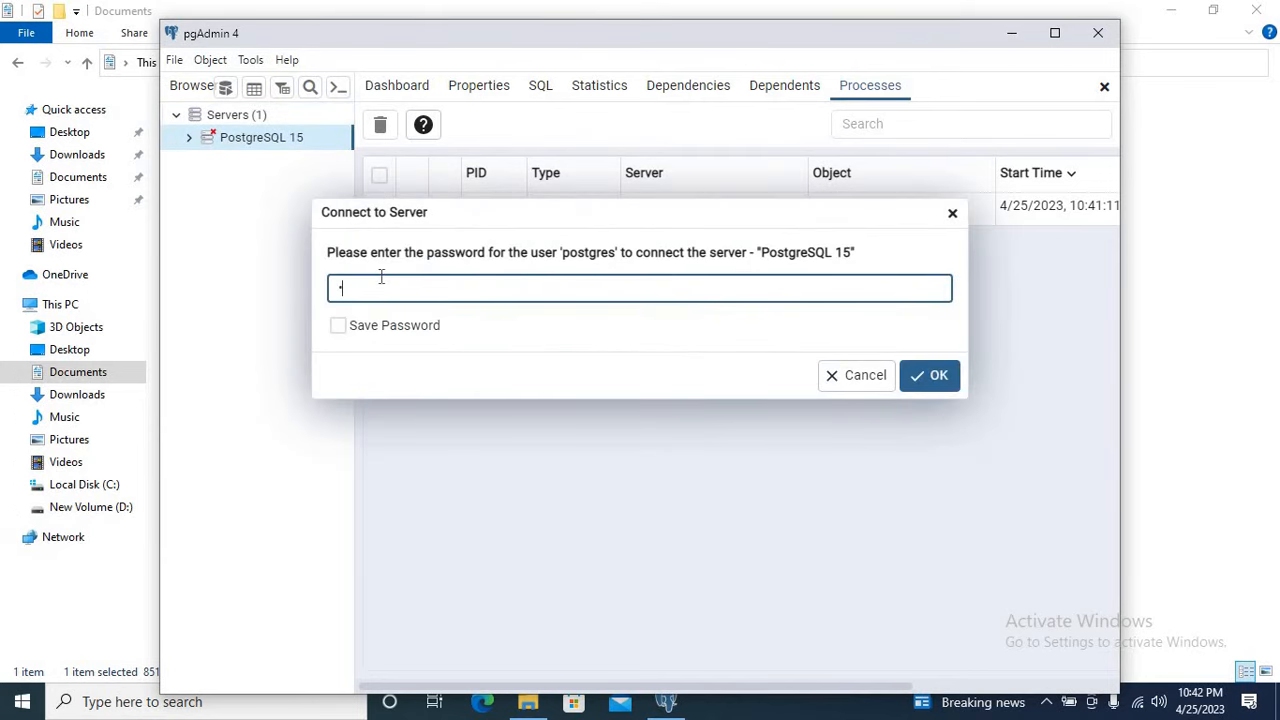
{"action": "left_click", "coordinate": [929, 375]}
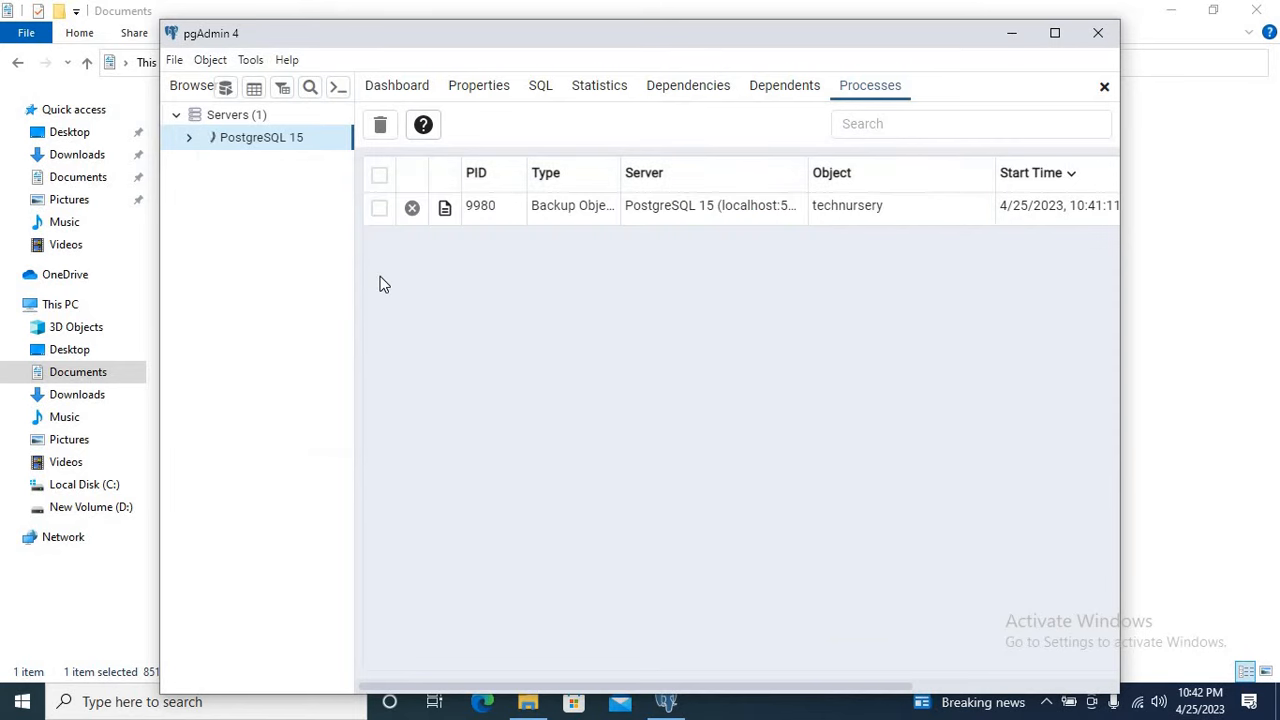
- Expand PostgreSQL 15's Databases and connect to technursery
{"action": "left_click", "coordinate": [189, 137]}
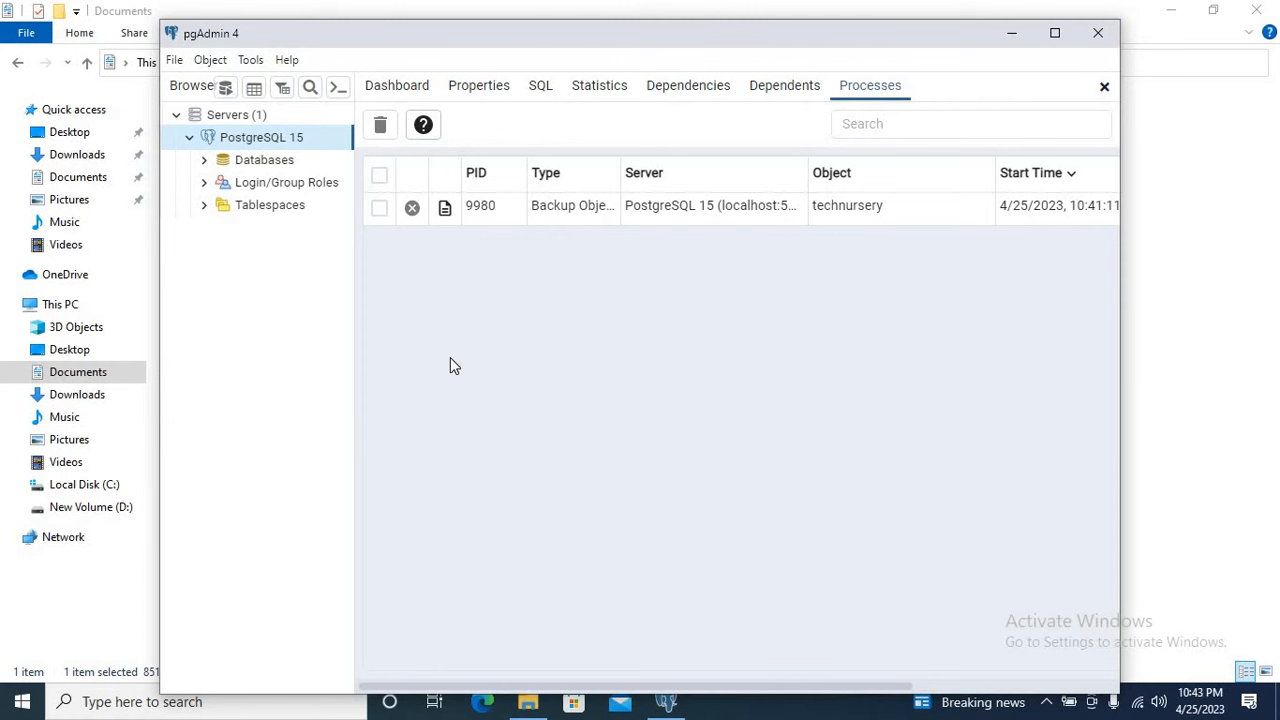
{"action": "left_click", "coordinate": [204, 160]}
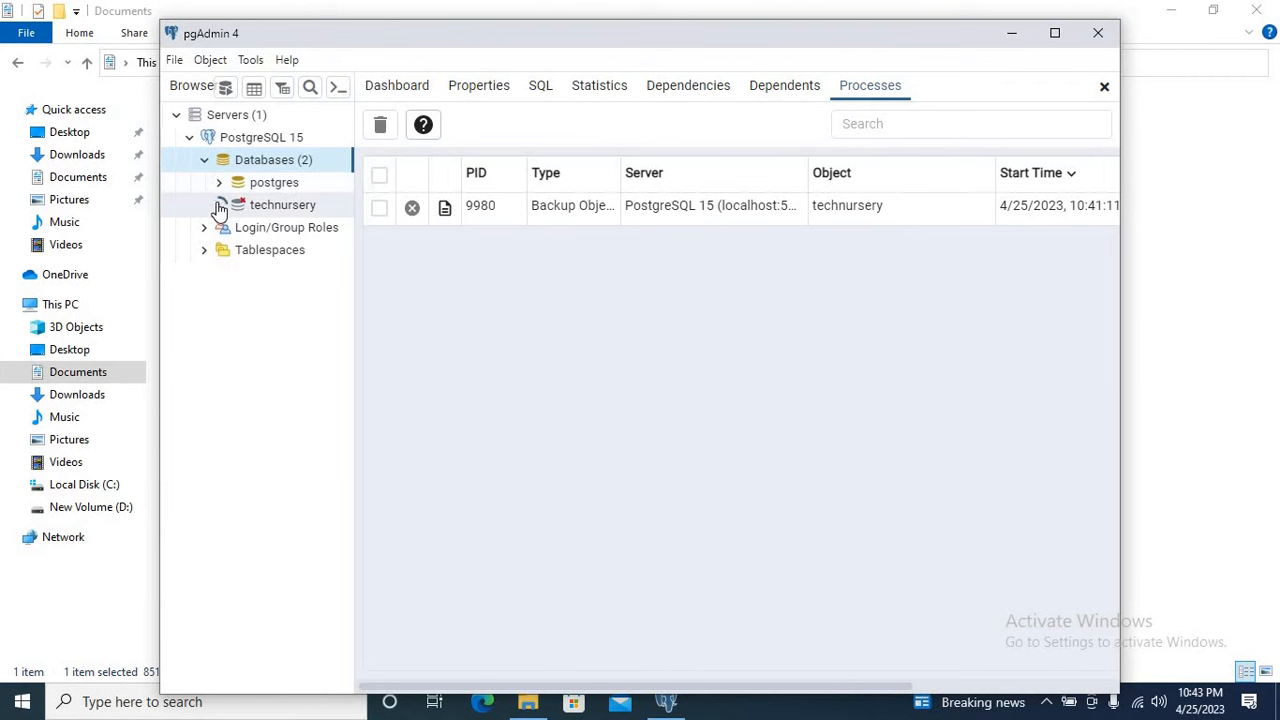
{"action": "left_click", "coordinate": [283, 204]}
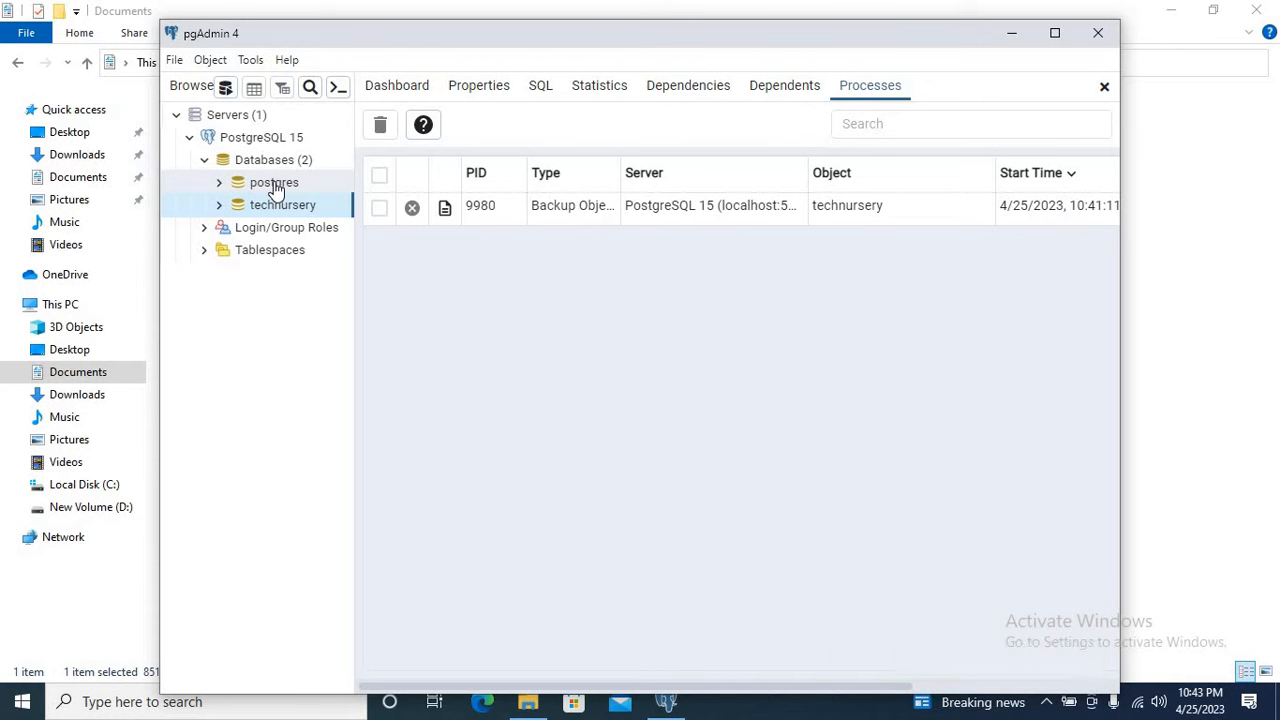
{"action": "mouse_move", "coordinate": [295, 210]}
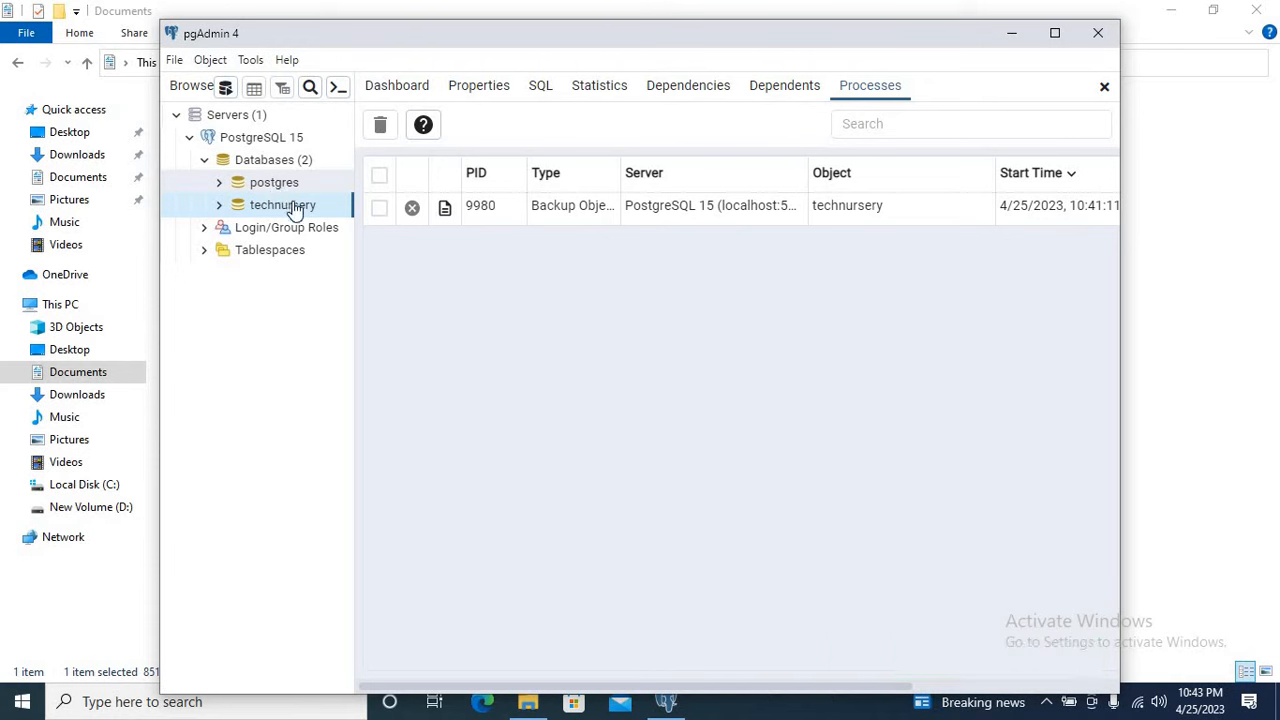
{"action": "right_click", "coordinate": [272, 159]}
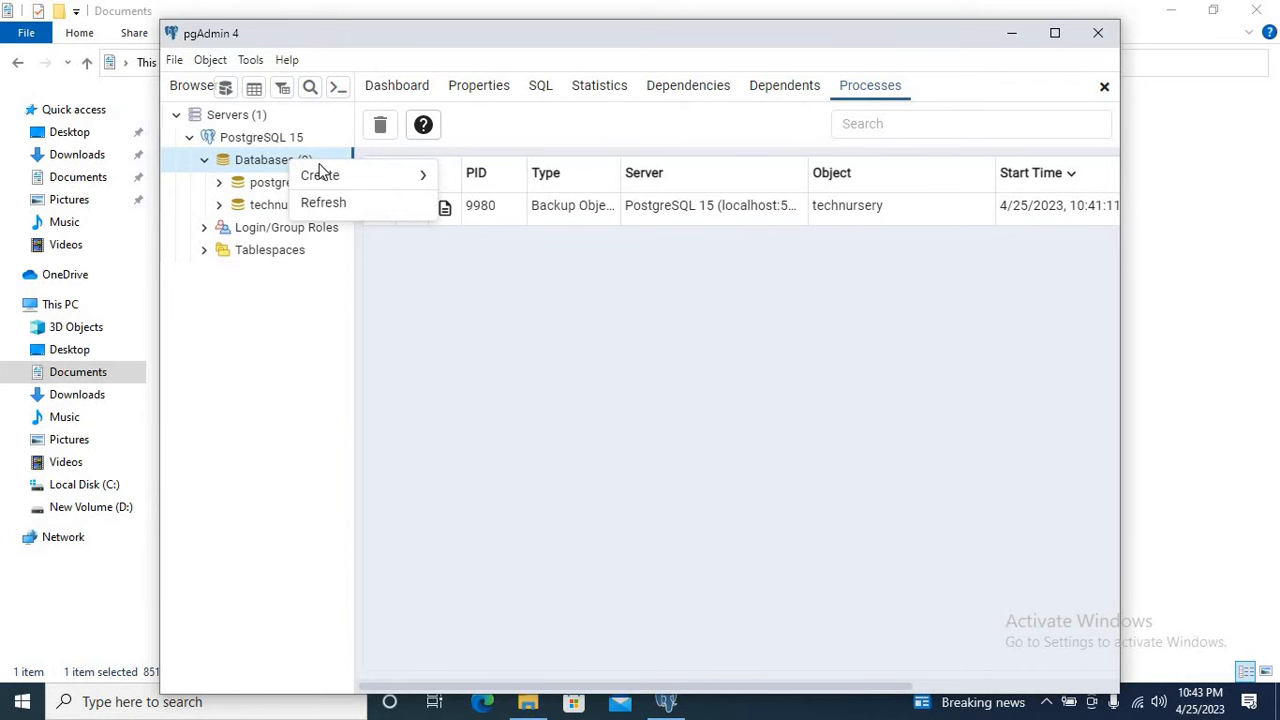
- Create database 'technurserynew' with owner postgres and save it
{"action": "left_click", "coordinate": [320, 175]}
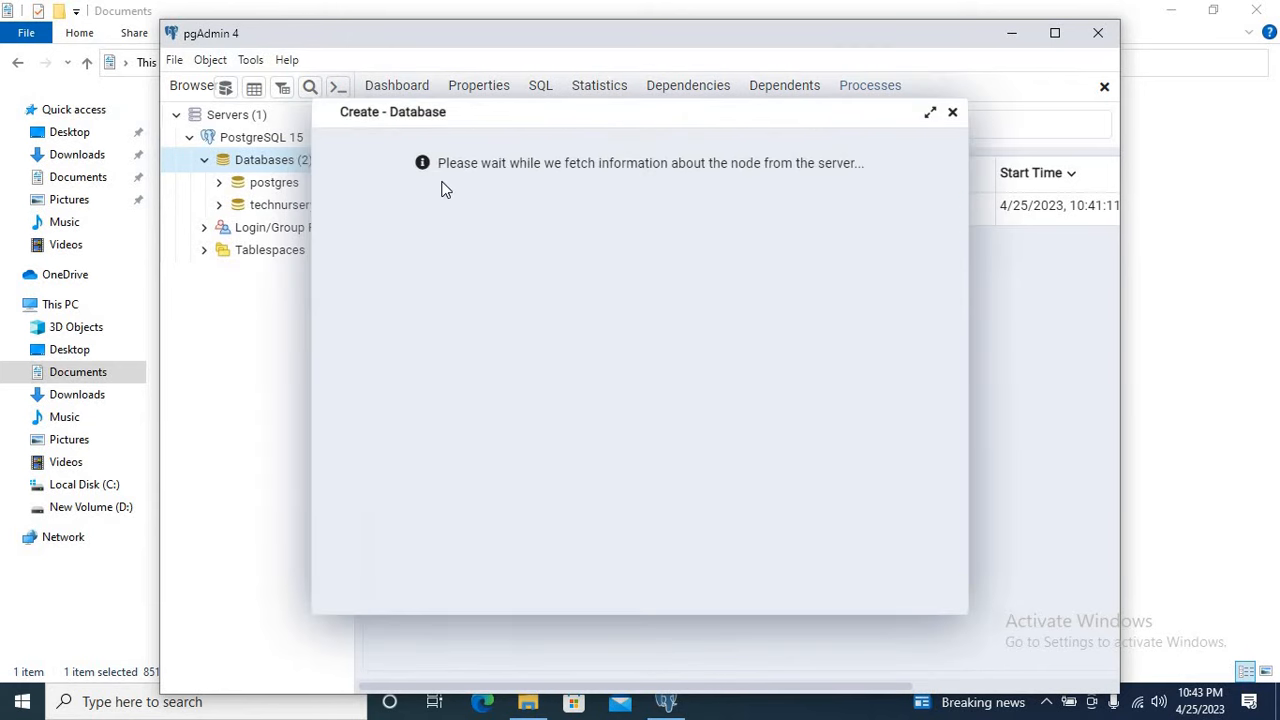
{"action": "type", "text": "po"}
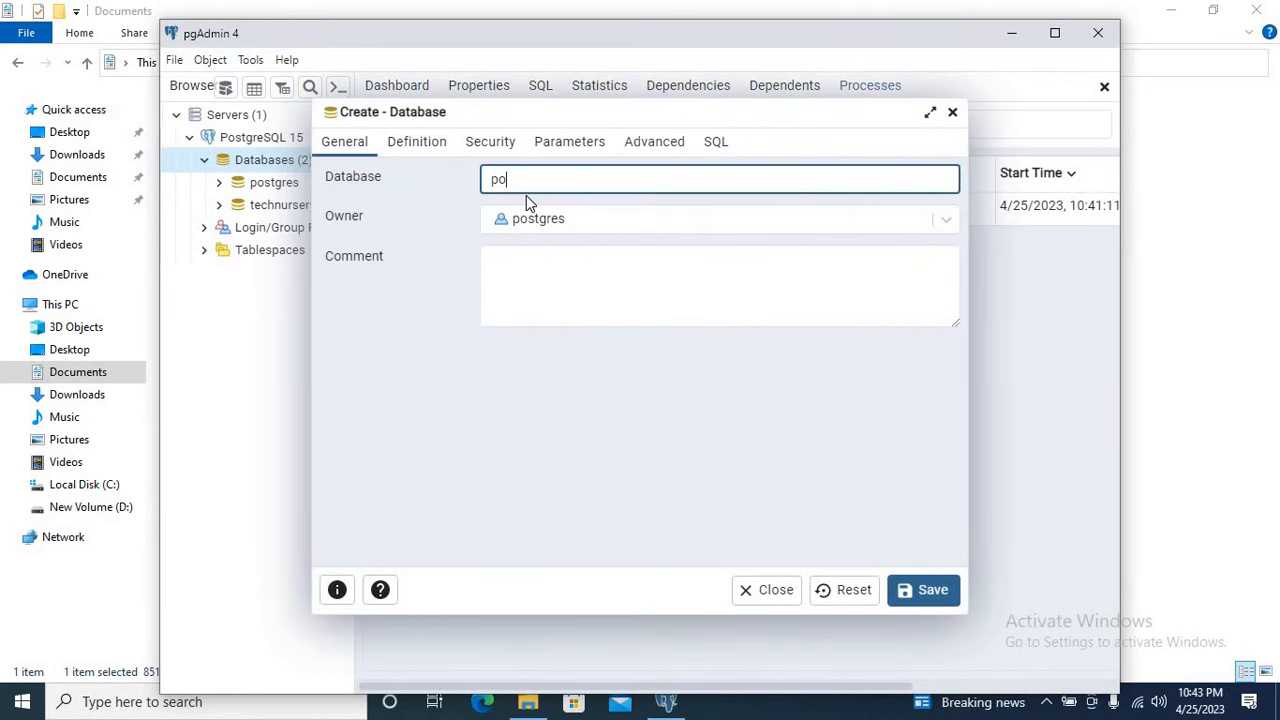
{"action": "type", "text": "technursery"}
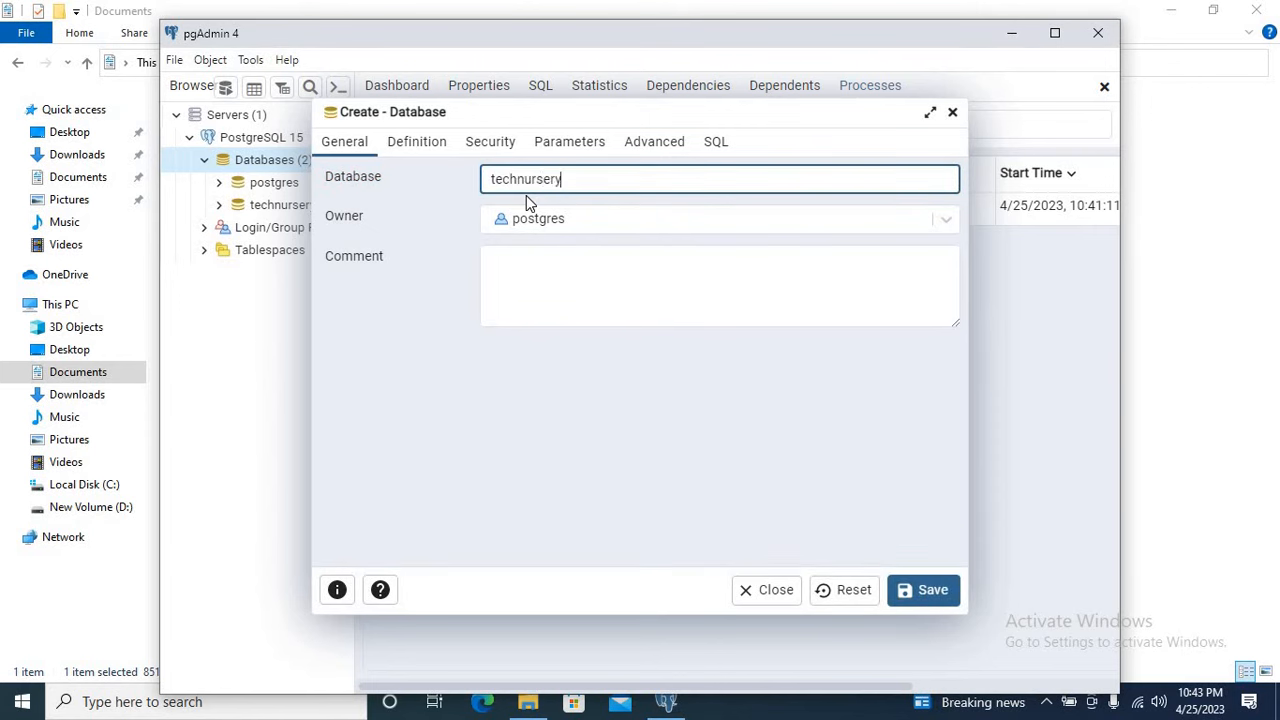
{"action": "type", "text": "new"}
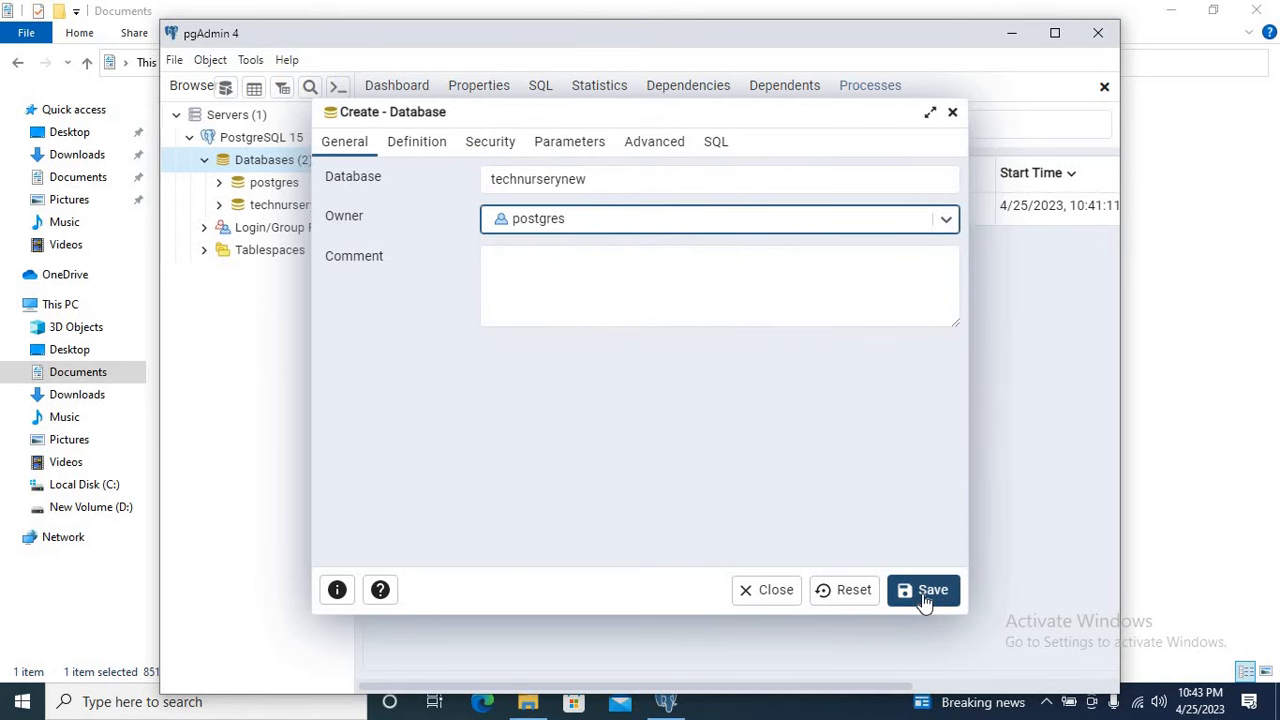
{"action": "left_click", "coordinate": [923, 590]}
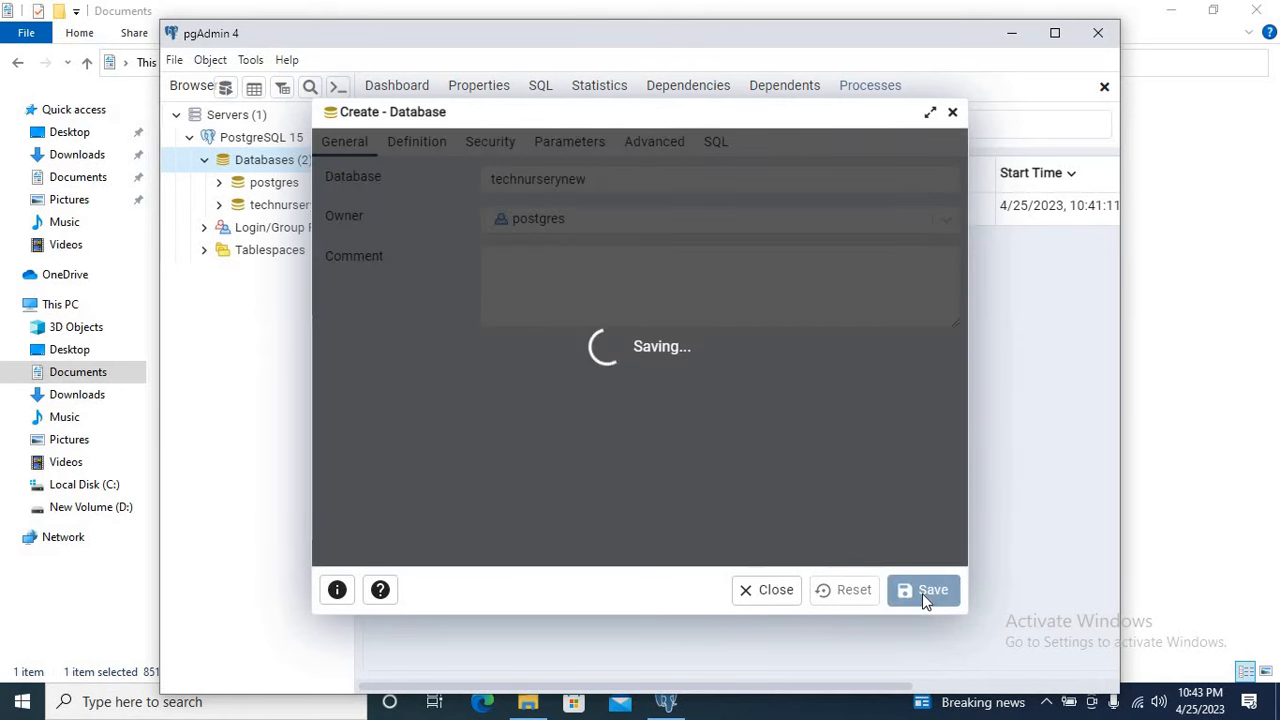
{"action": "left_click", "coordinate": [923, 589]}
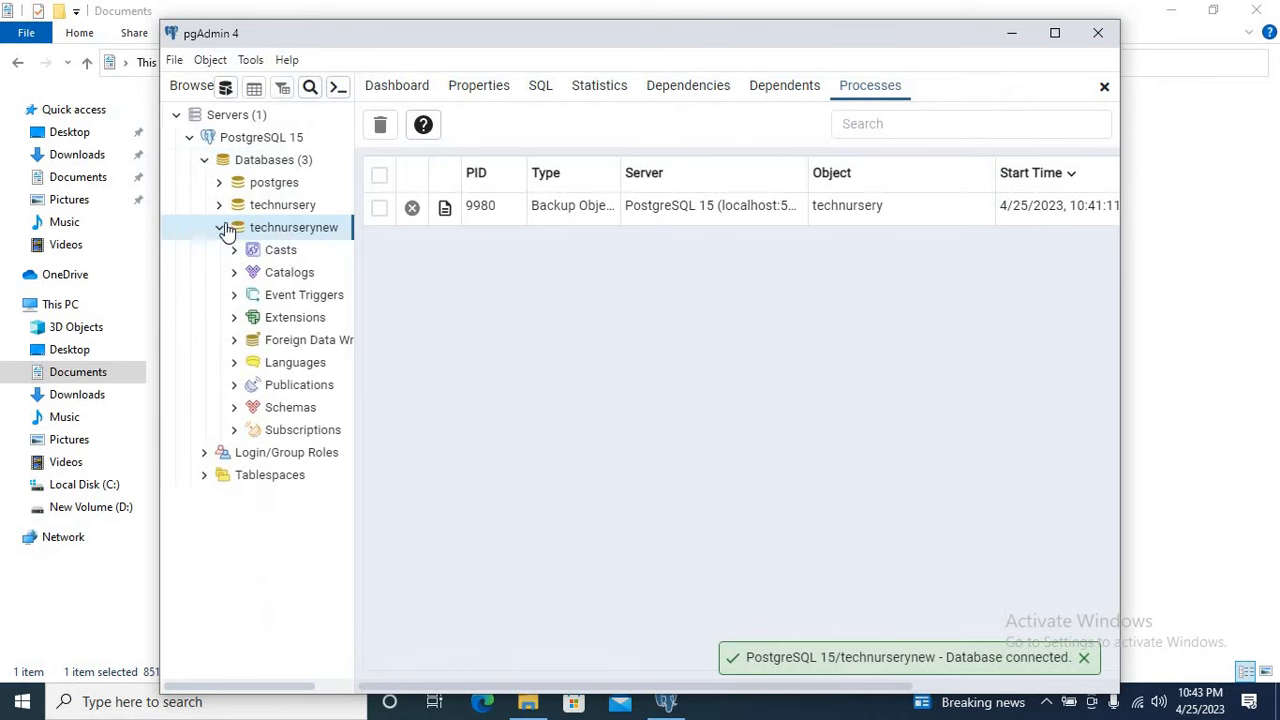
{"action": "left_click", "coordinate": [219, 227]}
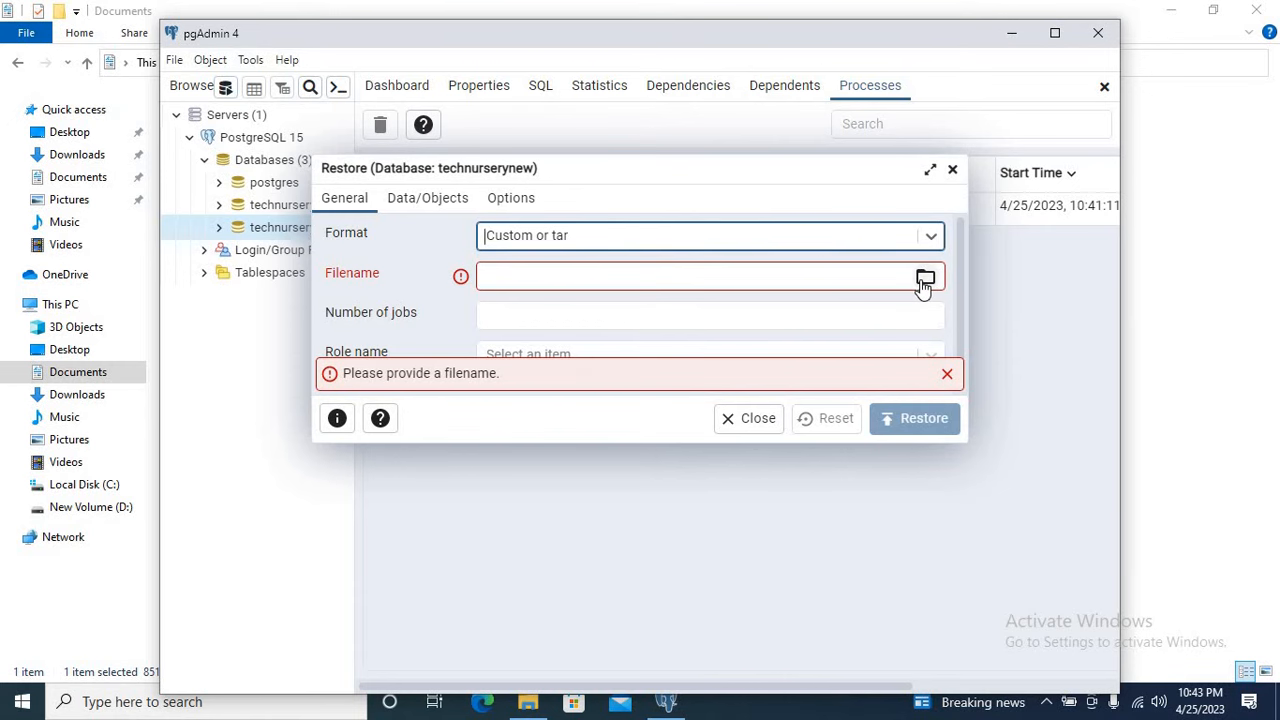
- Select techdbbackup using the All Files filter and run the restore into technurserynew
{"action": "left_click", "coordinate": [925, 276]}
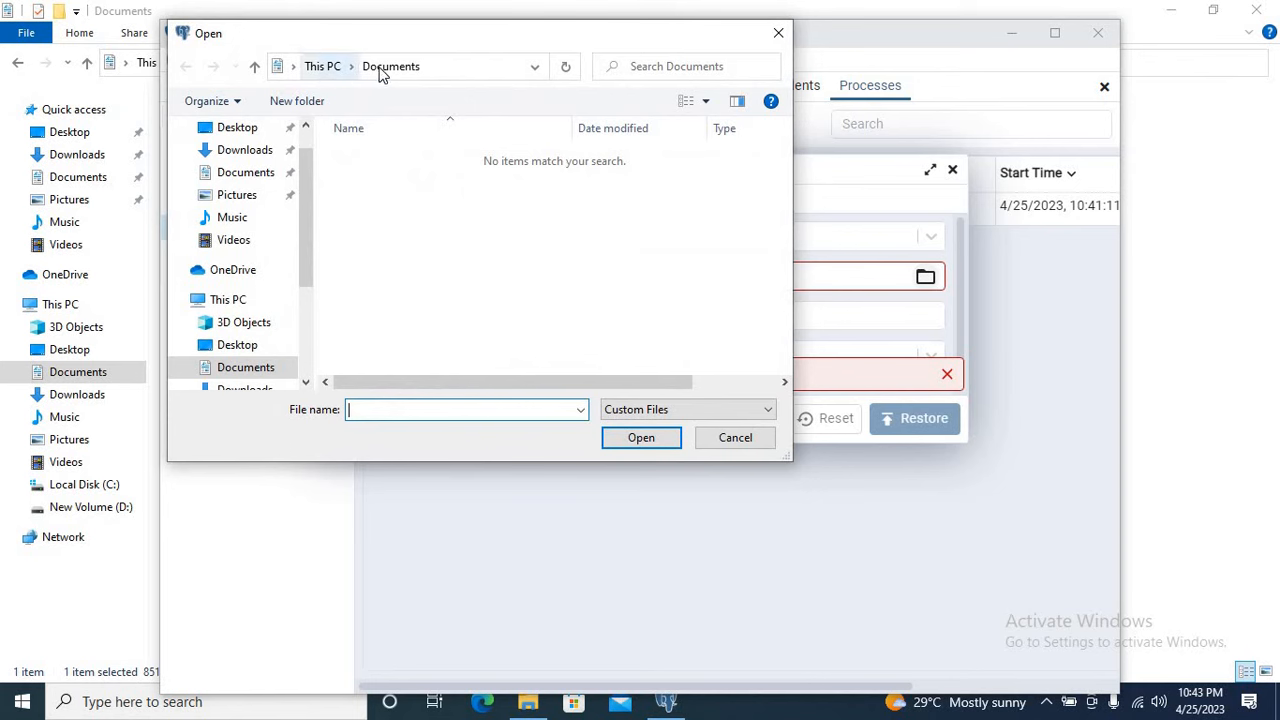
{"action": "left_click", "coordinate": [687, 409]}
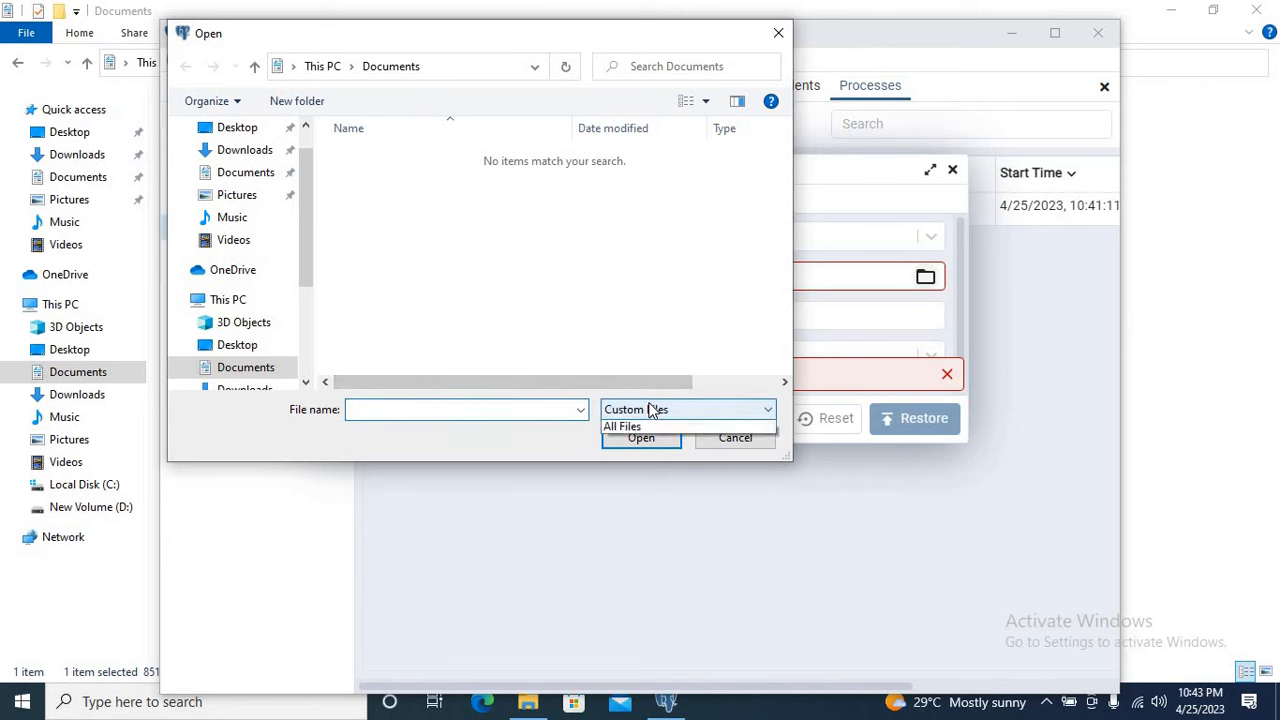
{"action": "left_click", "coordinate": [622, 426]}
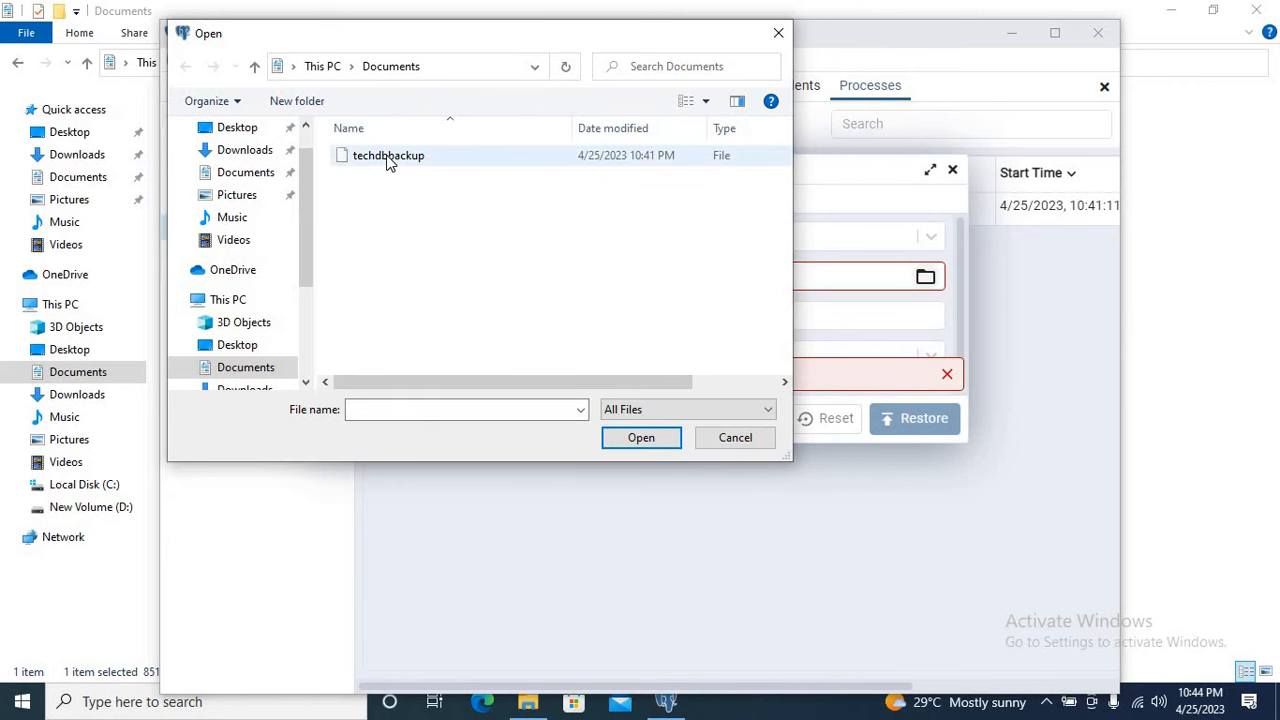
{"action": "mouse_move", "coordinate": [389, 155]}
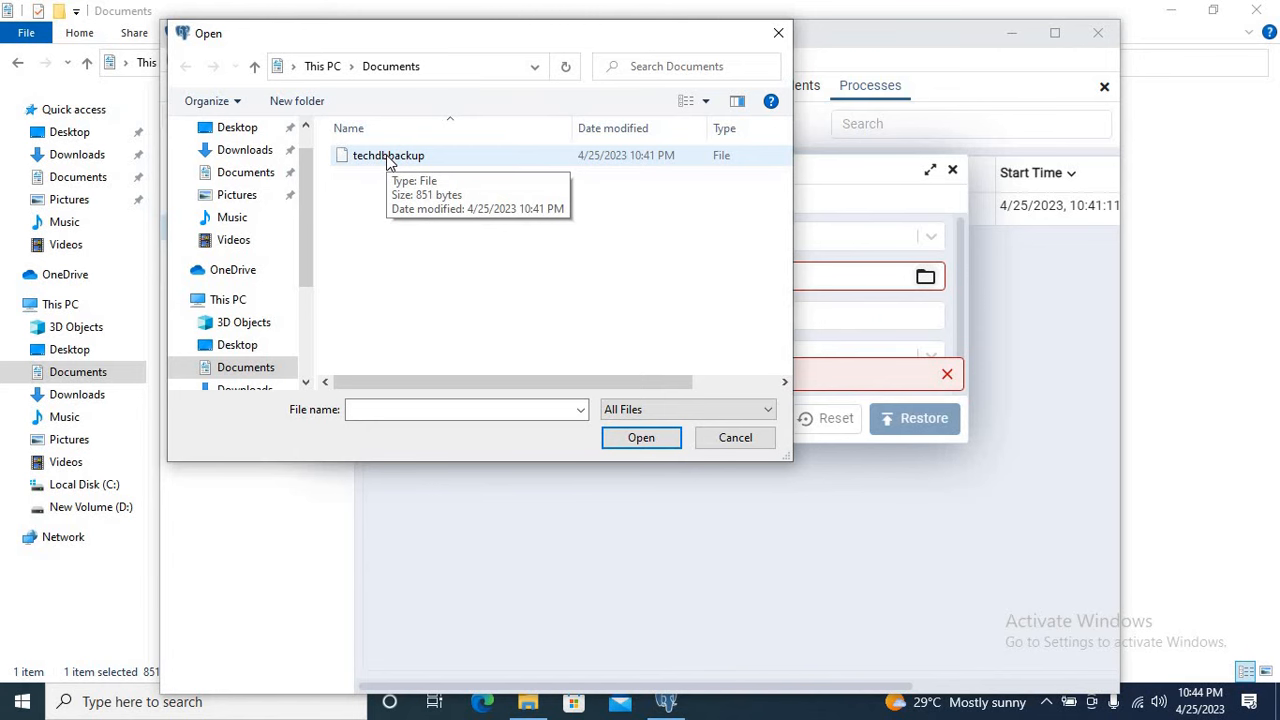
{"action": "left_click", "coordinate": [641, 437]}
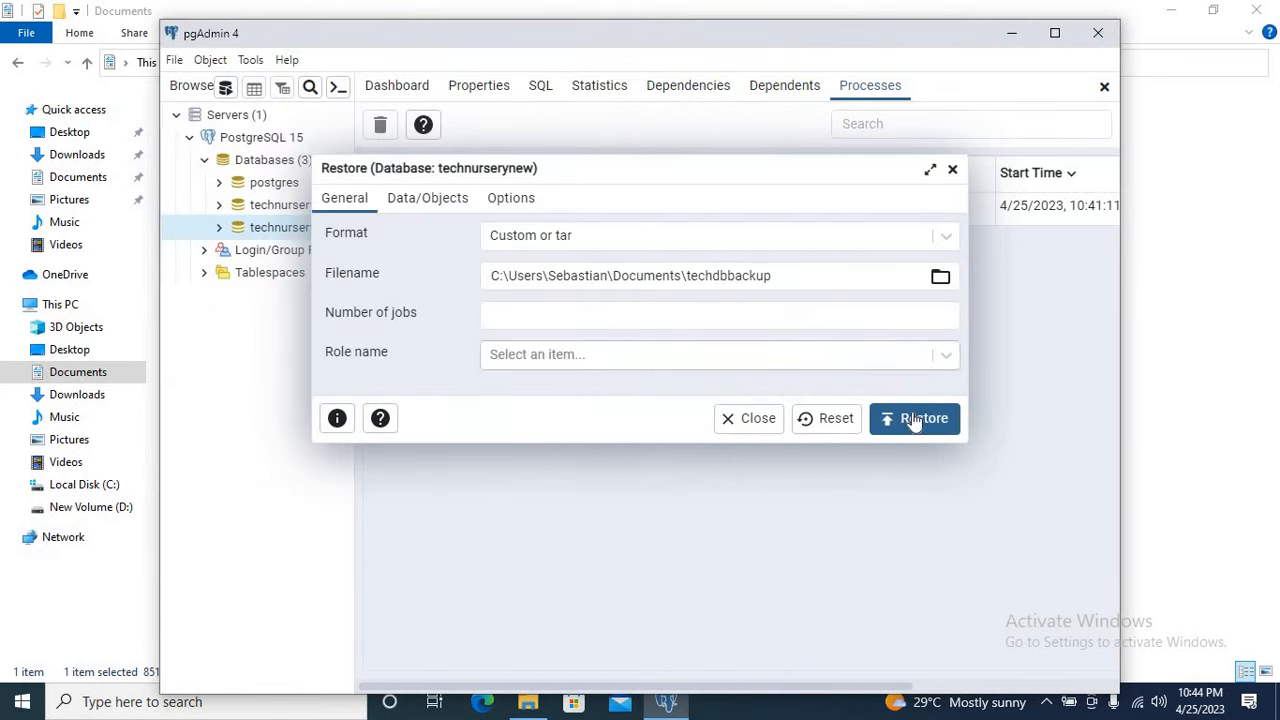
{"action": "left_click", "coordinate": [914, 418]}
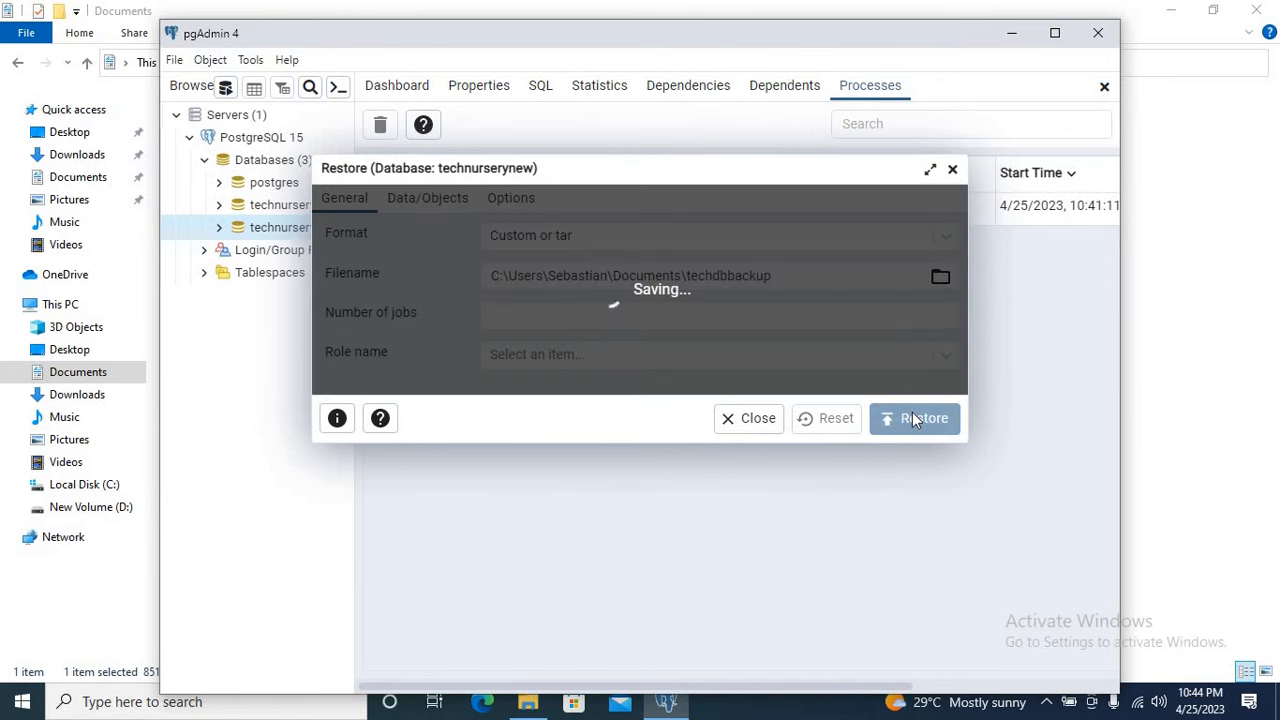
{"action": "left_click", "coordinate": [913, 418]}
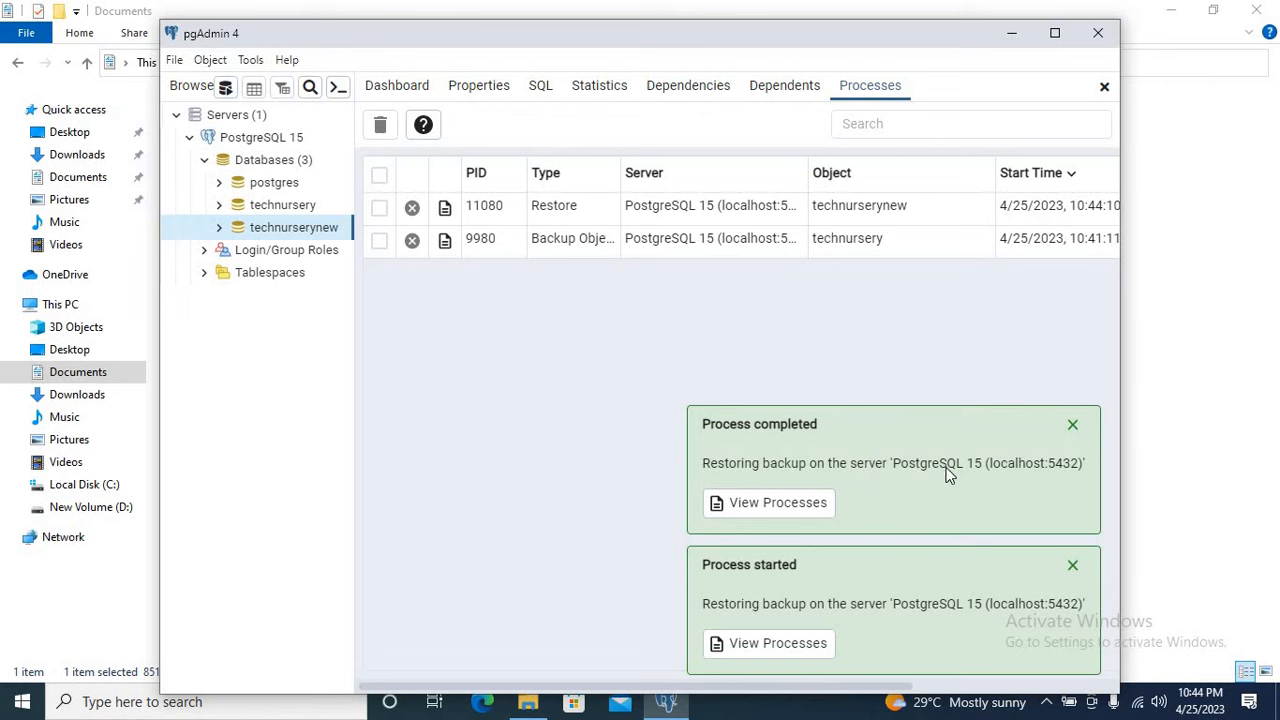
{"action": "mouse_move", "coordinate": [770, 436]}
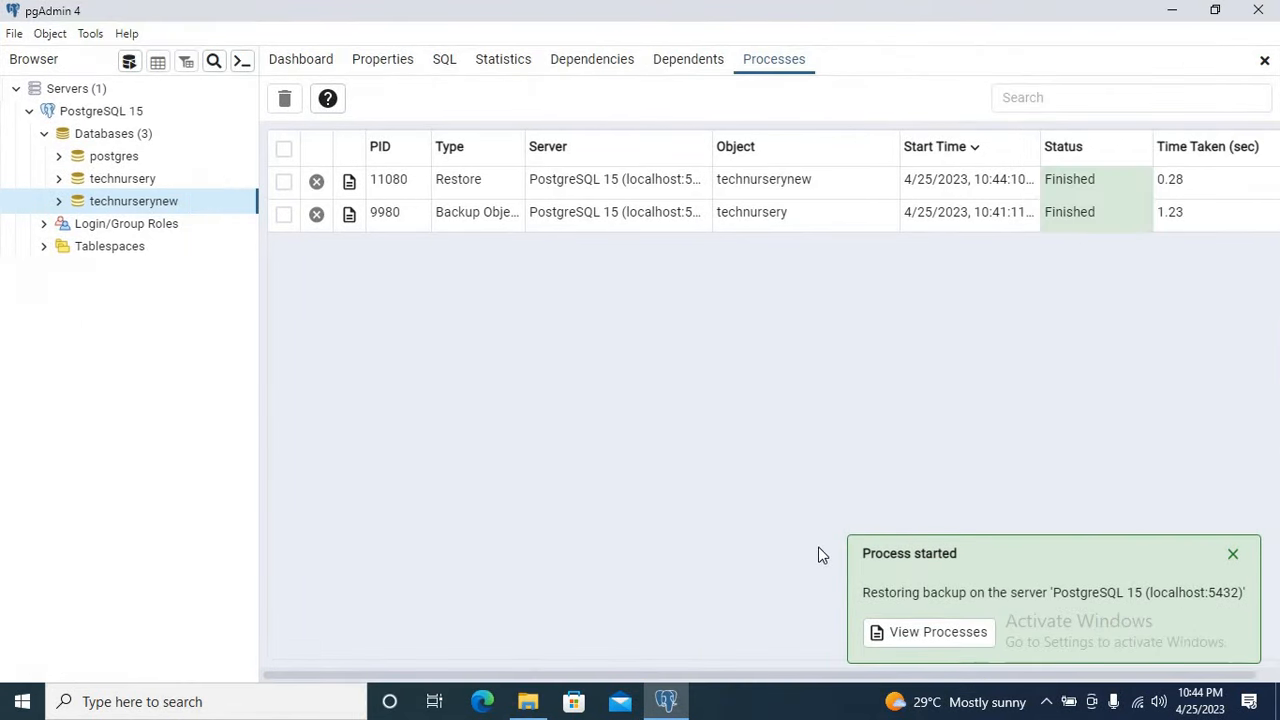
{"action": "mouse_move", "coordinate": [137, 281]}
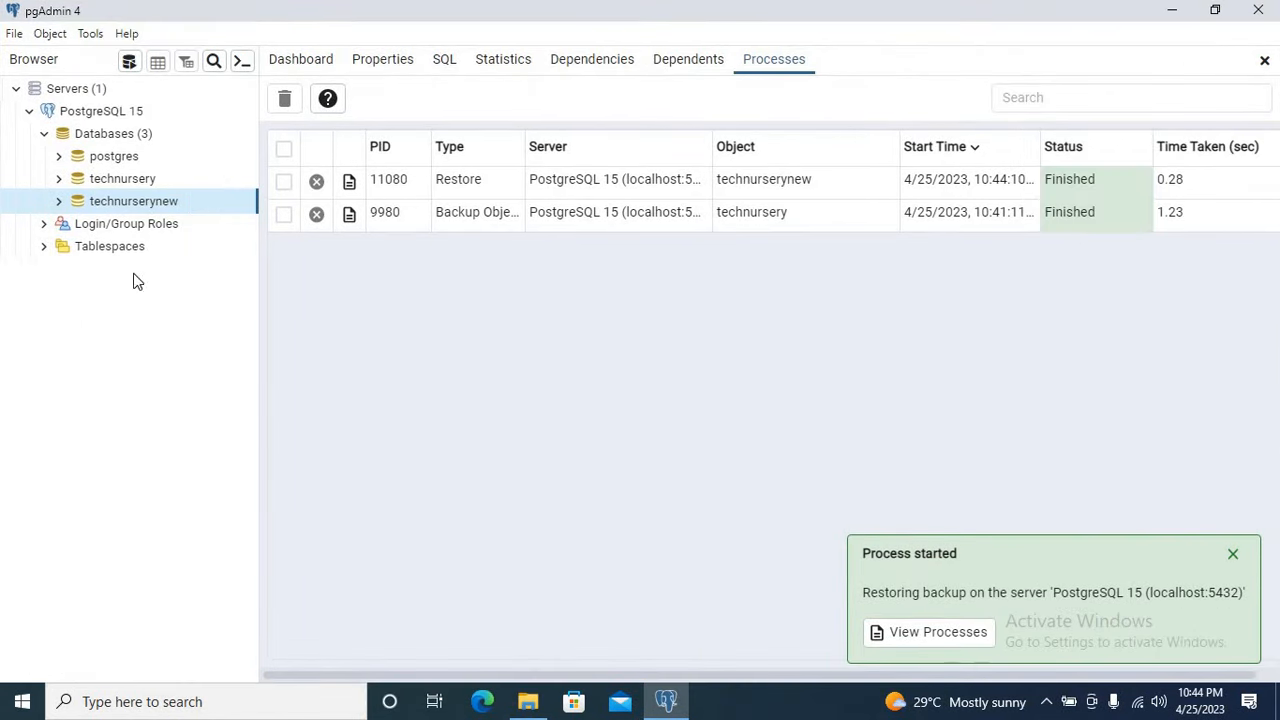